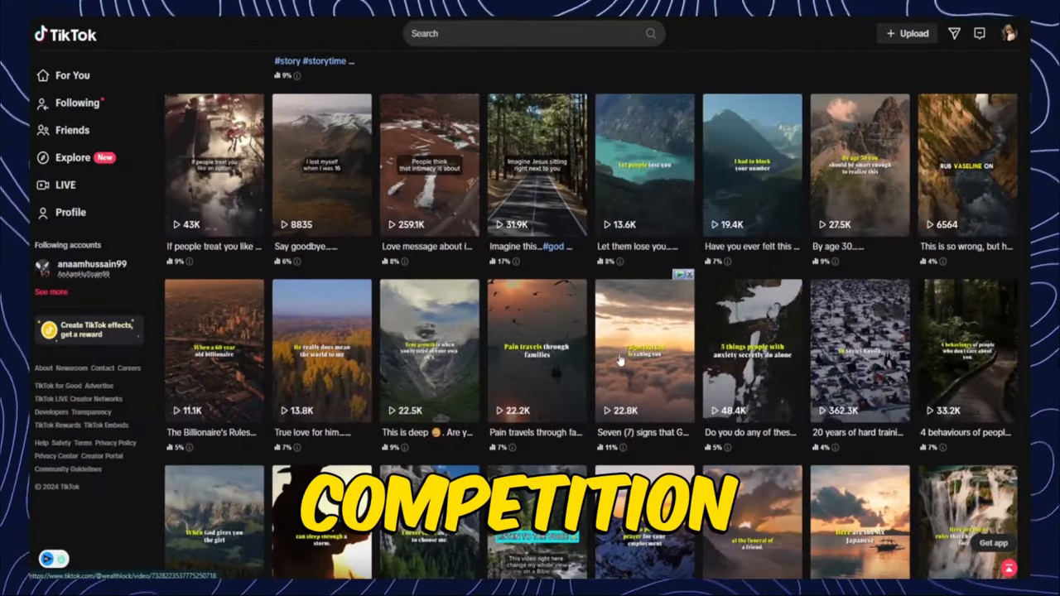
# Step: Browse the TikTok story feed, the fascinationplanet profile and then the whatifshow profile
pyautogui.scroll(-3)
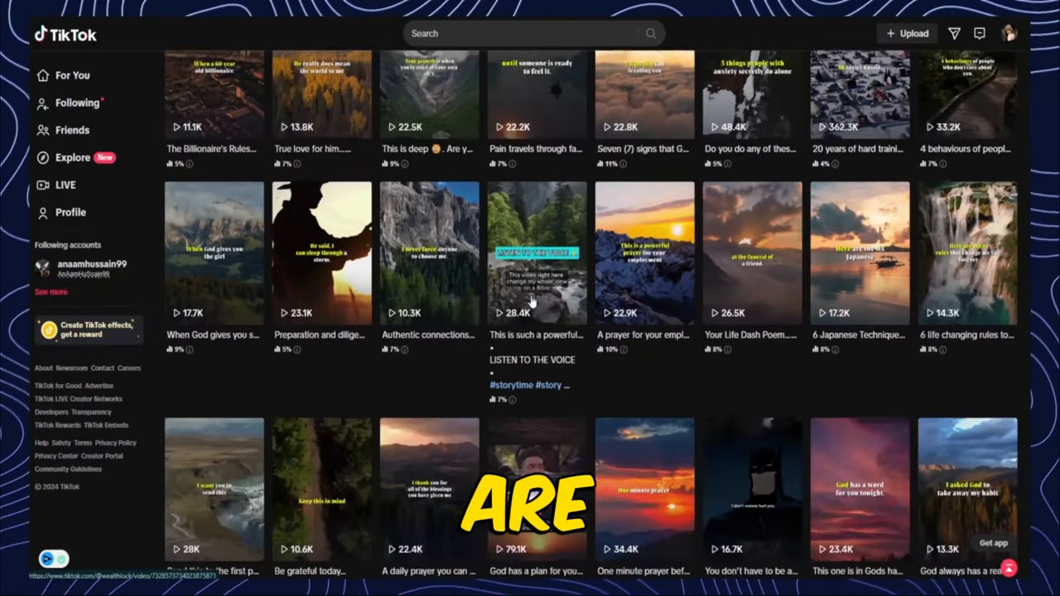
pyautogui.scroll(-3)
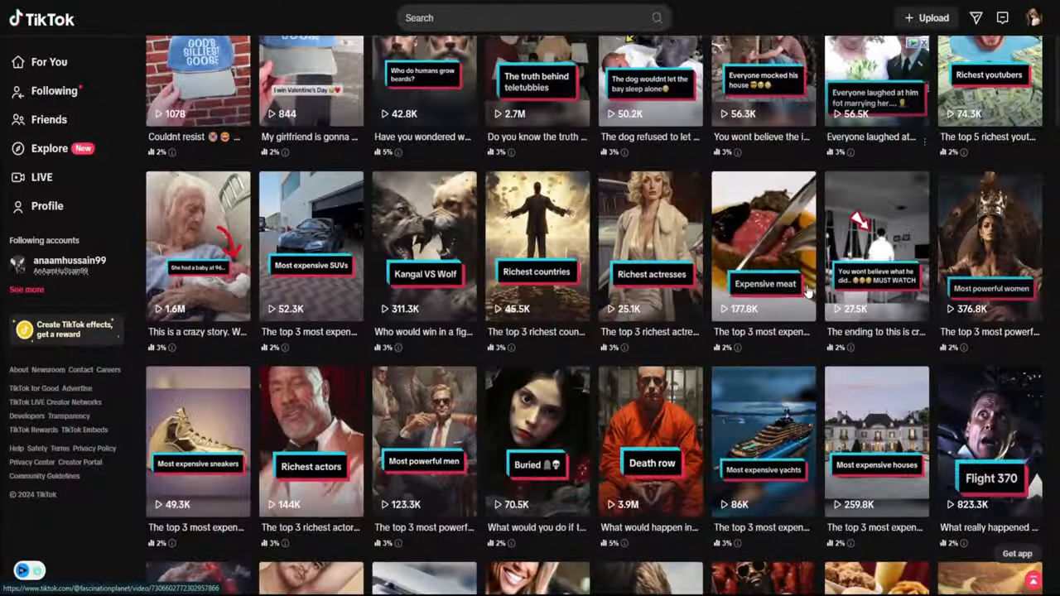
pyautogui.click(927, 16)
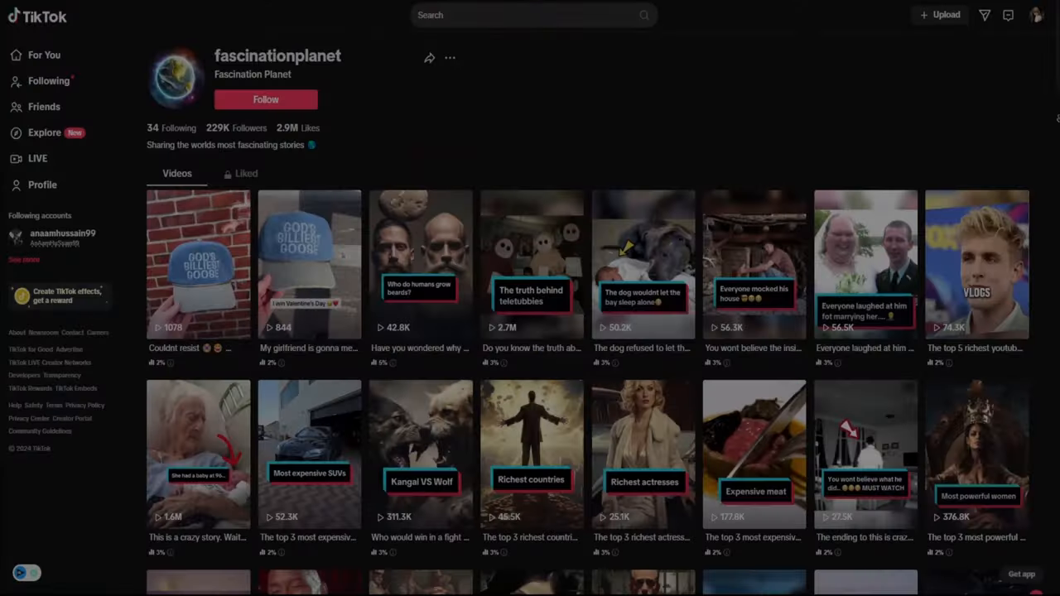
pyautogui.scroll(-3)
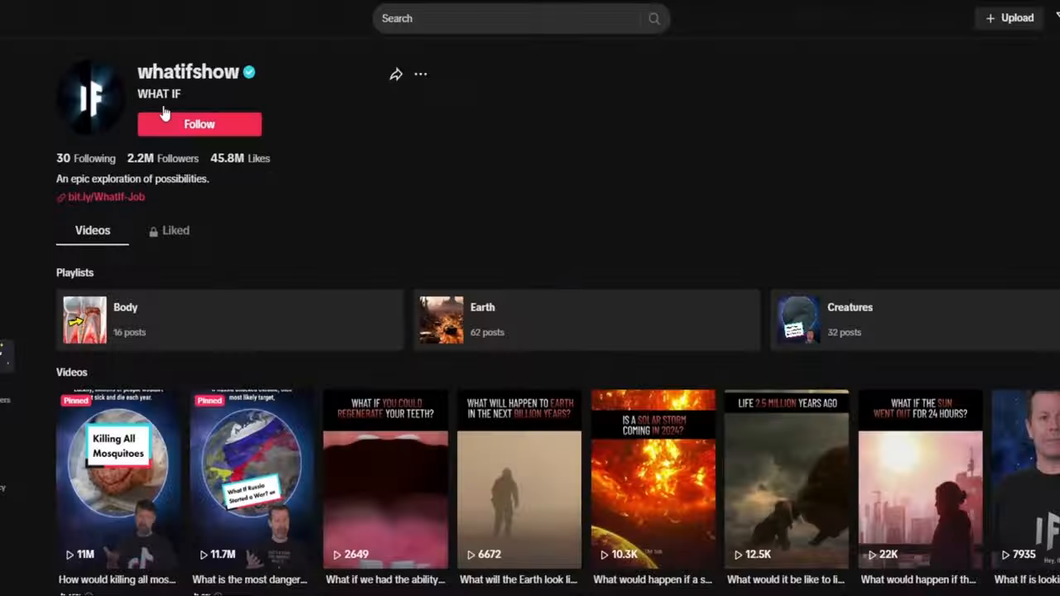
# Step: Head back from the whatifshow channel name toward the fascinationplanet profile
pyautogui.doubleClick(176, 73)
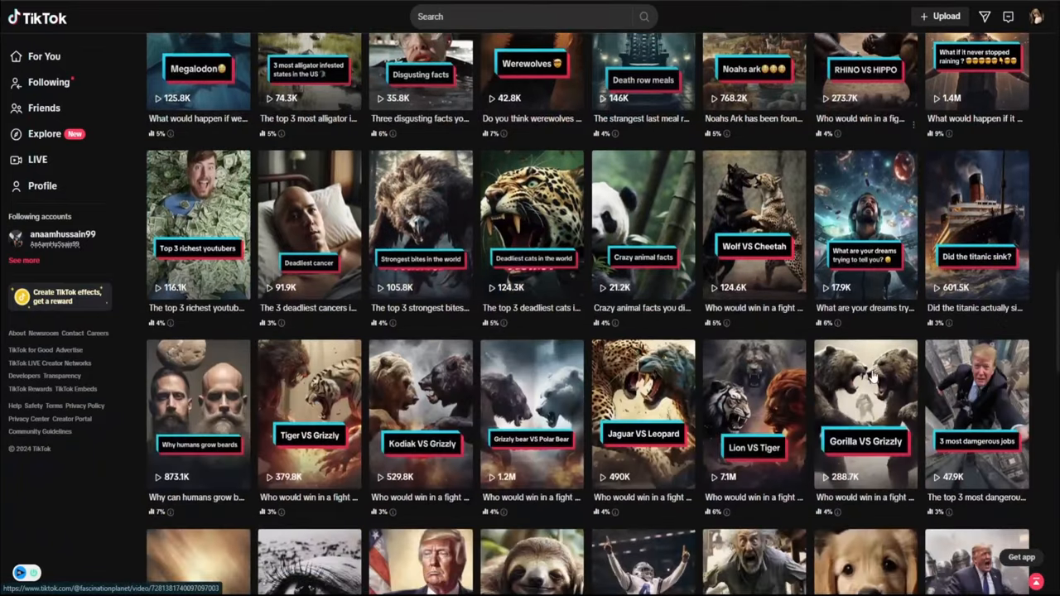
# Step: Scroll further down the fascinationplanet Videos grid before moving to ChatGPT
pyautogui.scroll(-3)
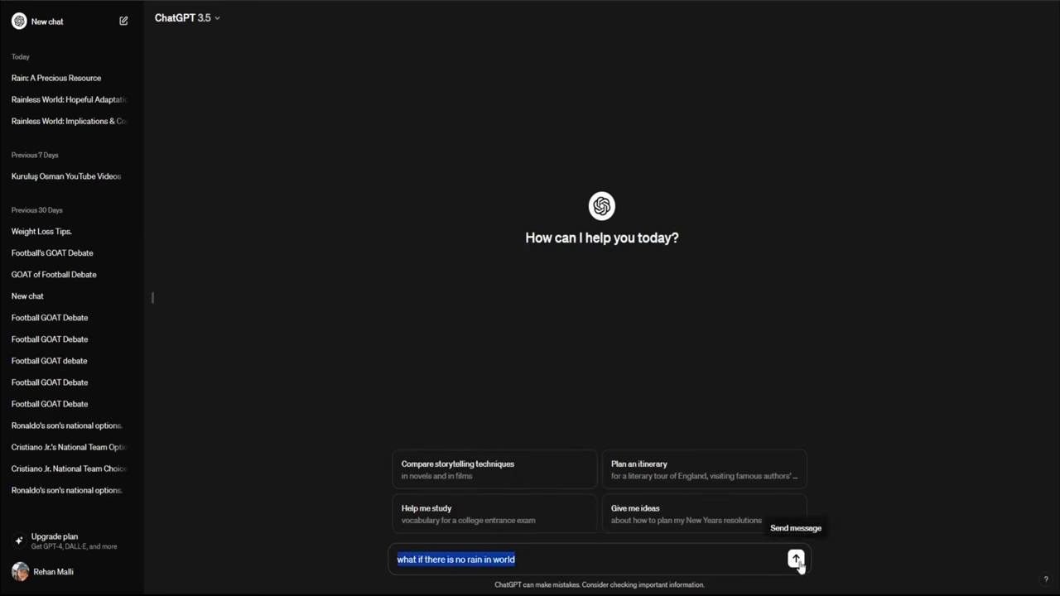
# Step: Send the no-rain question, request a short rewrite, and select the shortened answer text
pyautogui.click(798, 558)
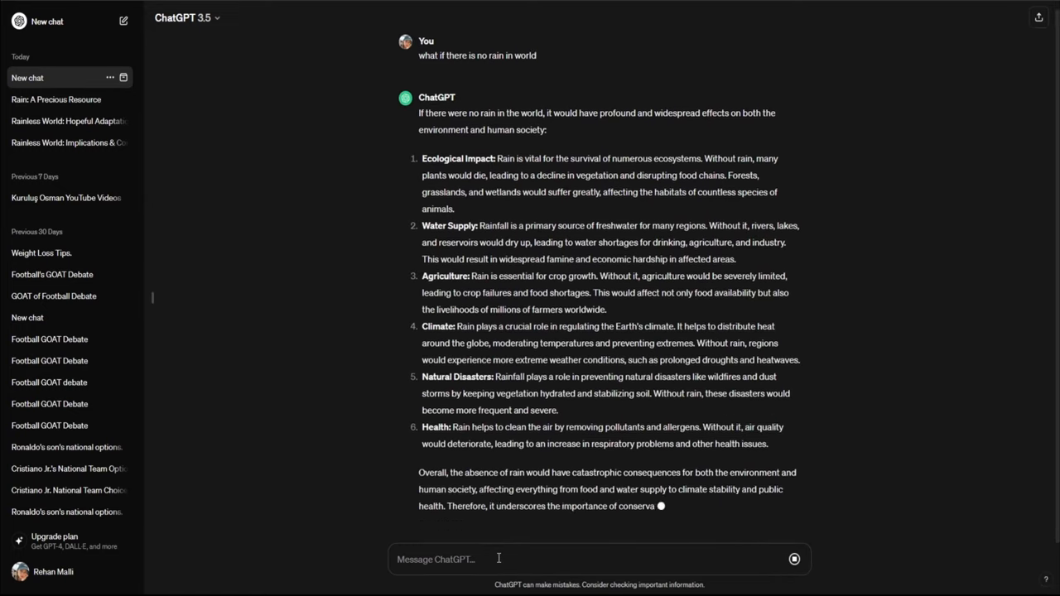
pyautogui.write('rewrit in short length')
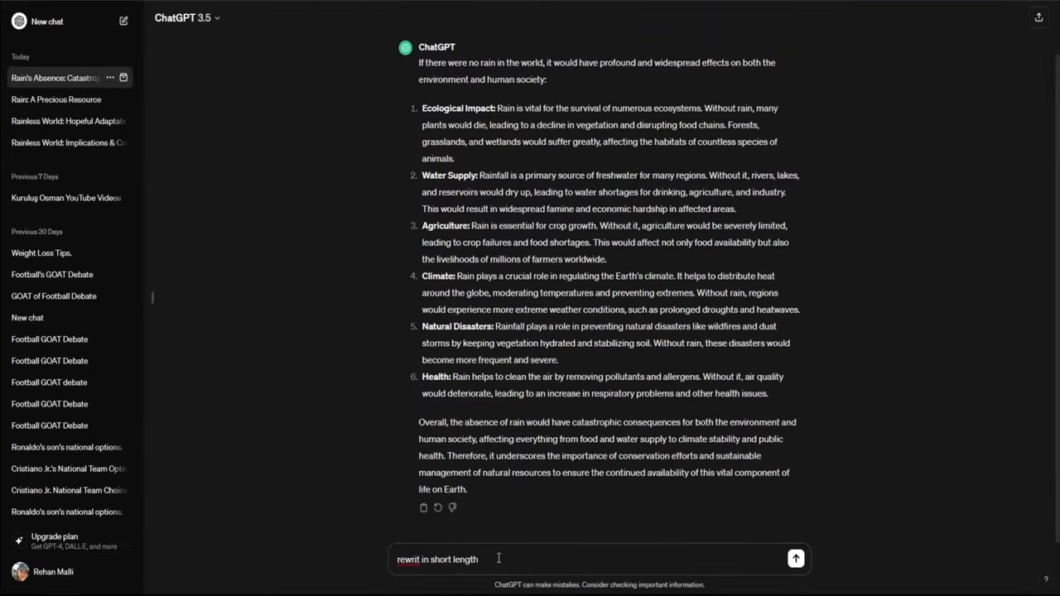
pyautogui.click(799, 553)
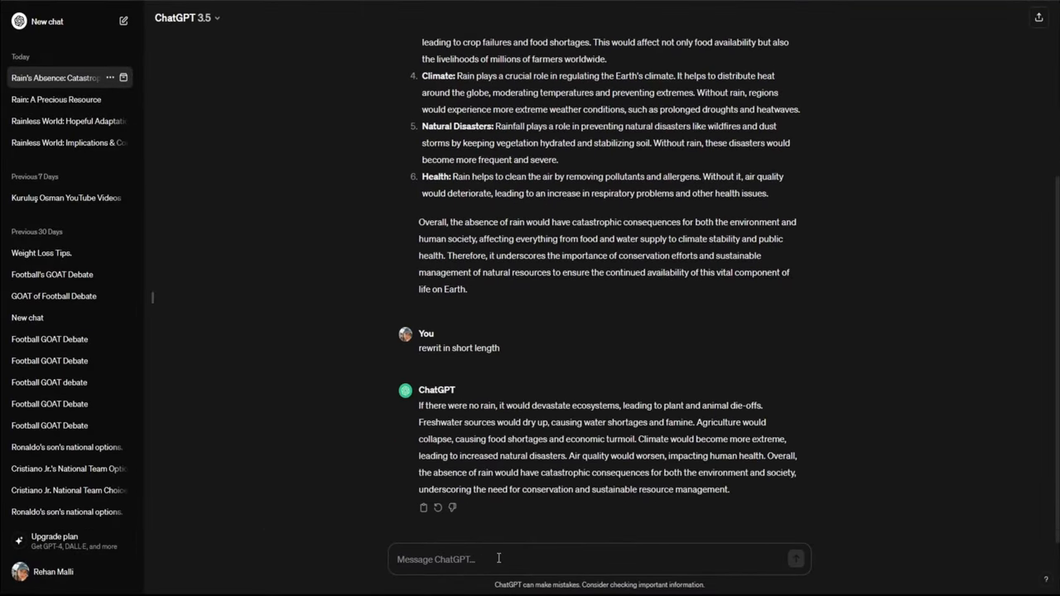
pyautogui.moveTo(648, 472); pyautogui.dragTo(729, 488)
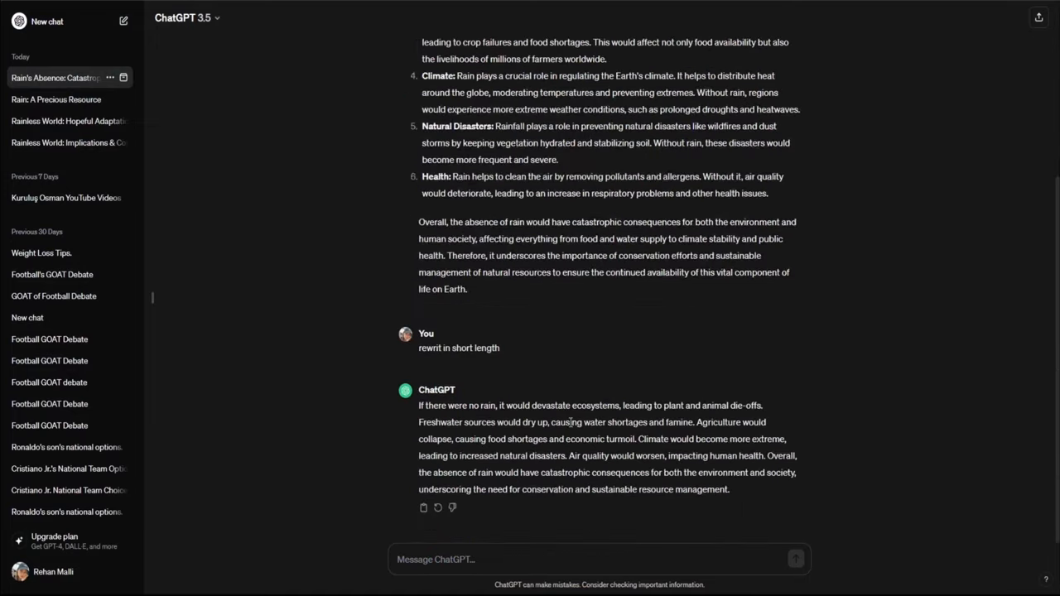
pyautogui.moveTo(418, 404); pyautogui.dragTo(704, 484)
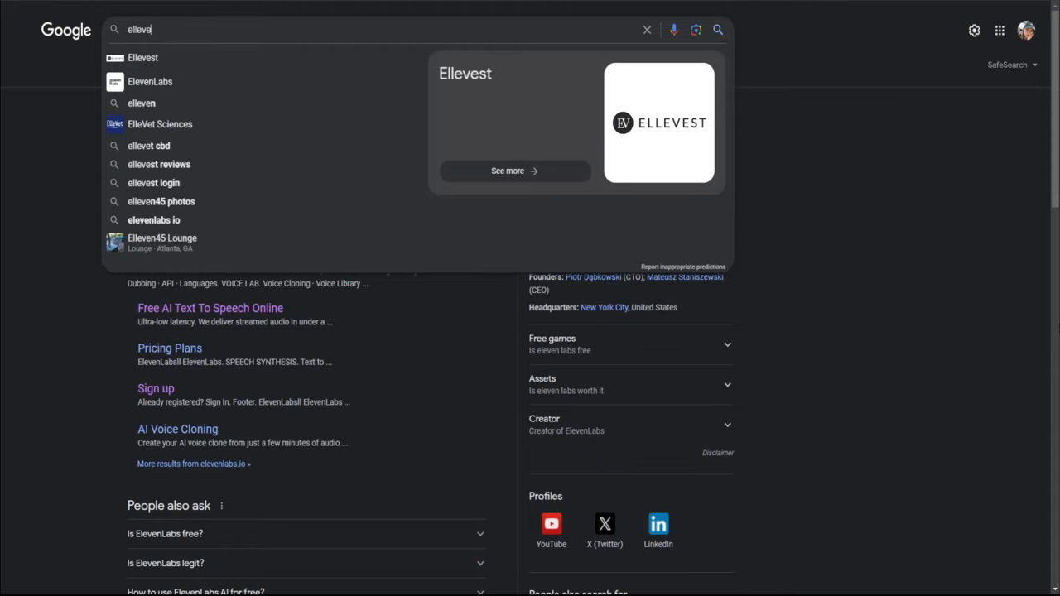
# Step: Search Google for 'elevenlabs' and go to the ElevenLabs AI Voice Generator site
pyautogui.write('ellevenlabs')
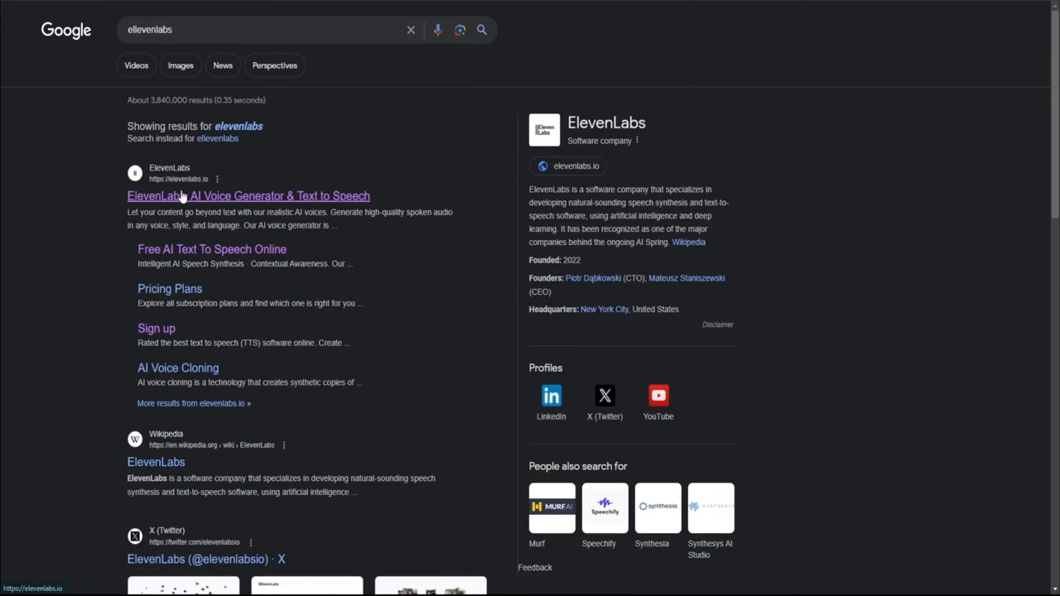
pyautogui.click(166, 196)
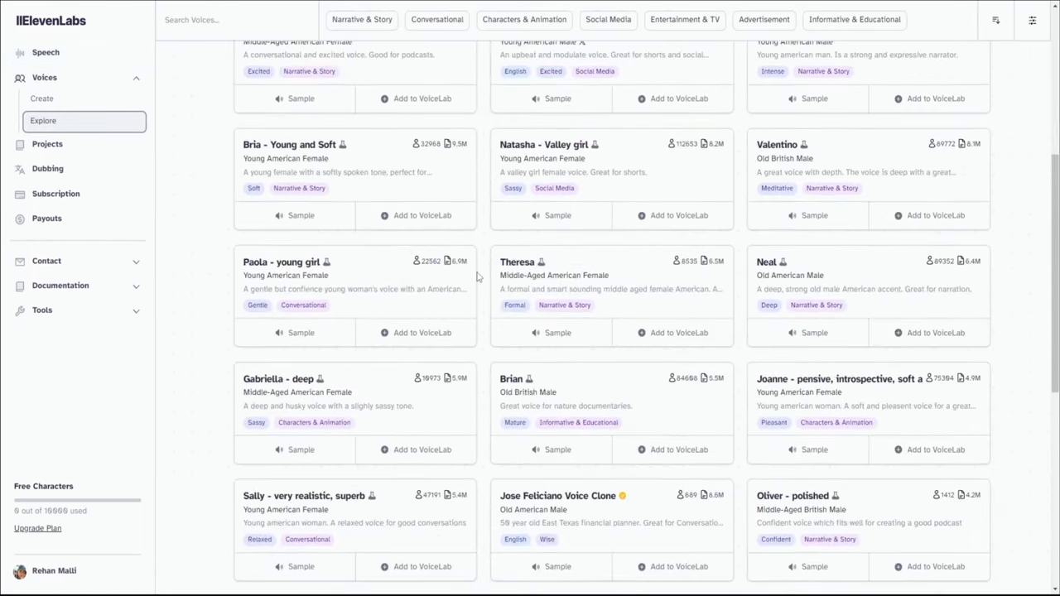
# Step: Skim the Explore voice library, then review the free plan under Subscription
pyautogui.scroll(3)
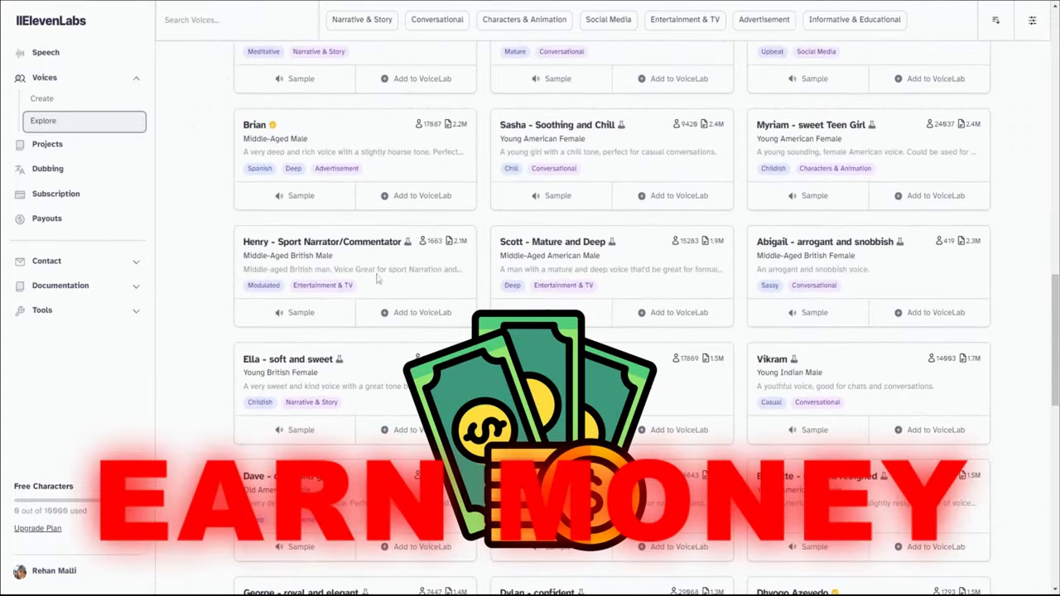
pyautogui.click(56, 194)
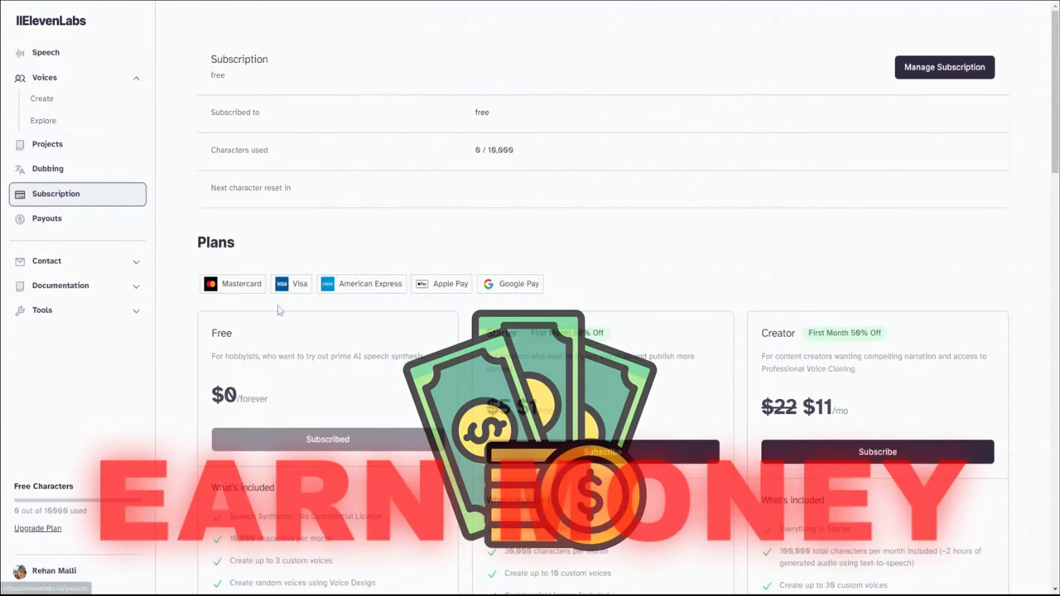
pyautogui.scroll(-3)
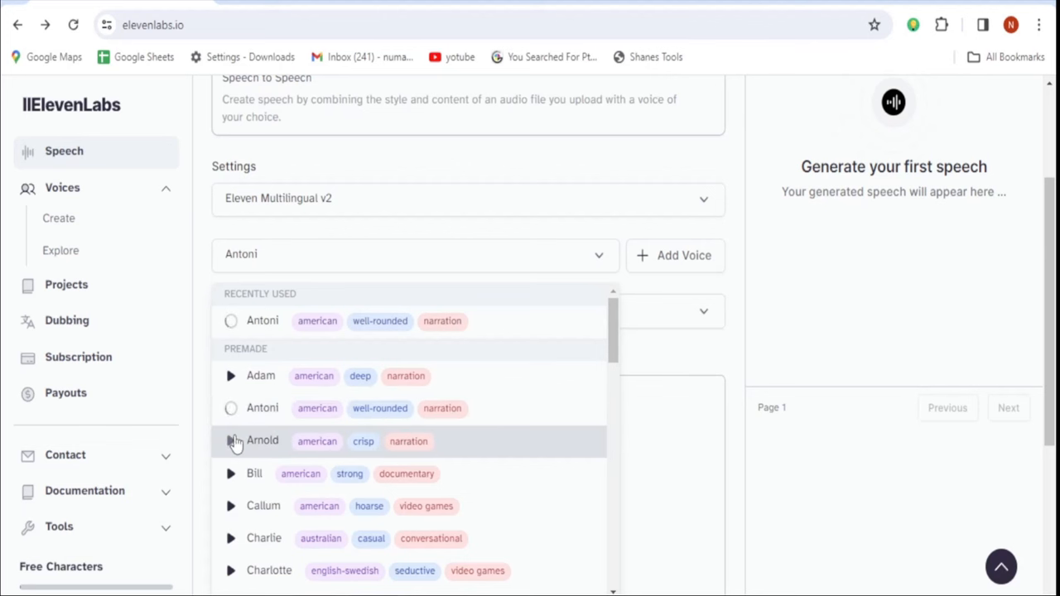
# Step: Find 'Alex - expressive narrator' in the shared voice library and play its sample
pyautogui.scroll(-3)
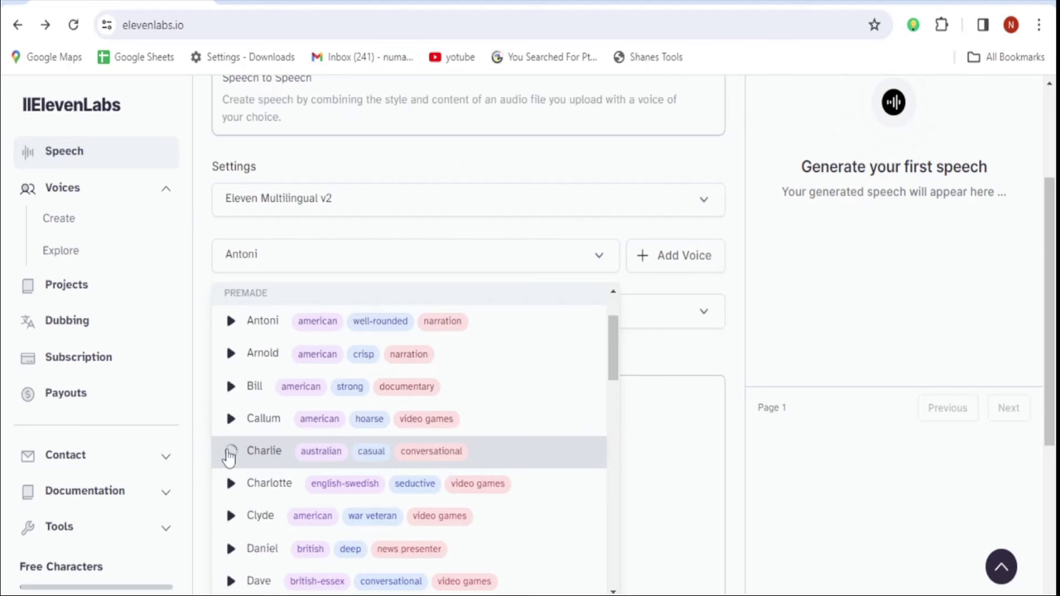
pyautogui.moveTo(246, 458)
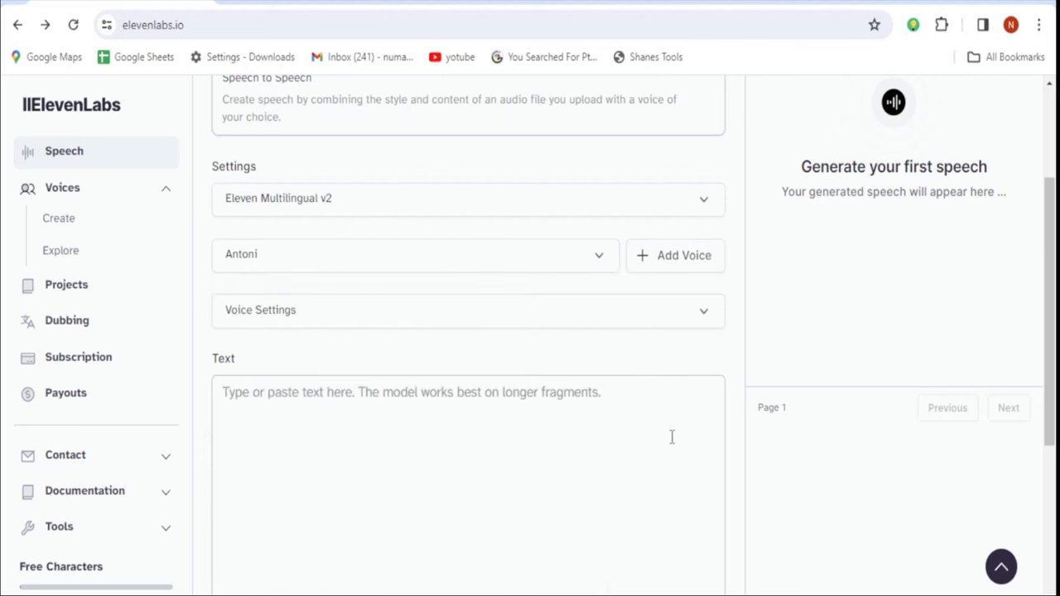
pyautogui.click(59, 250)
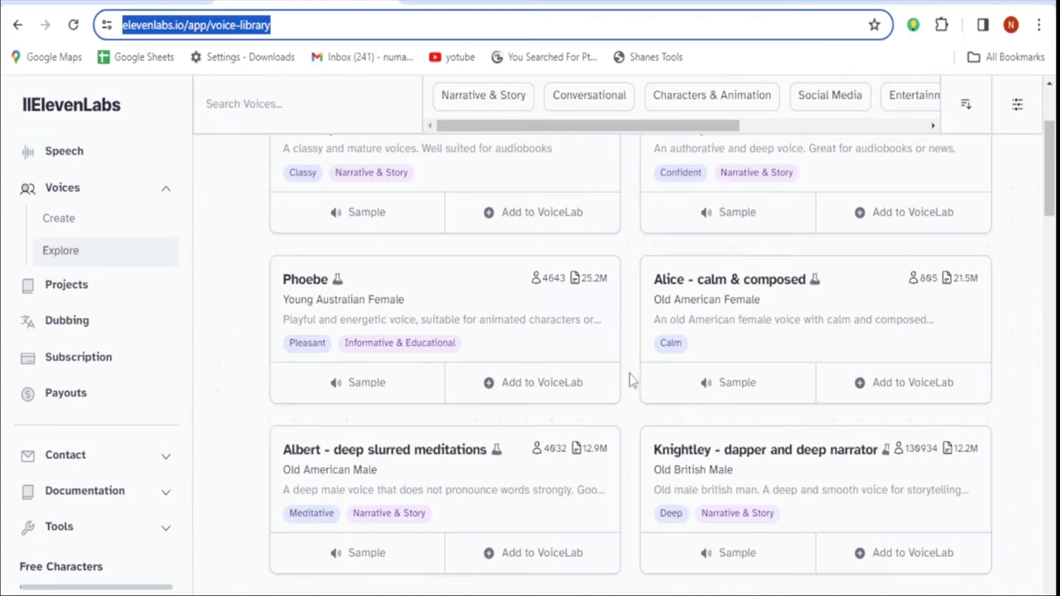
pyautogui.scroll(-3)
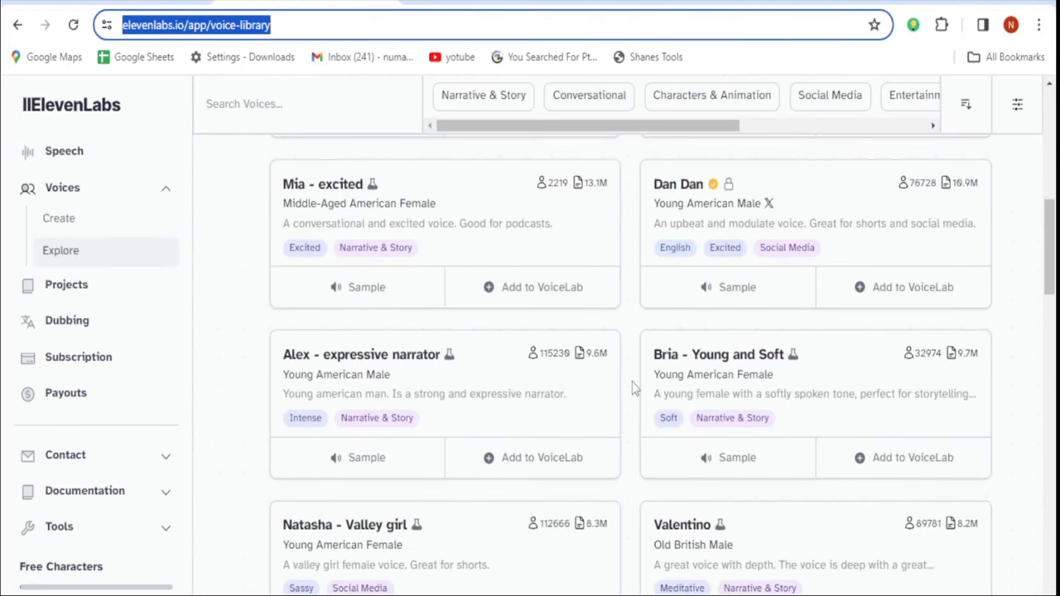
pyautogui.scroll(-3)
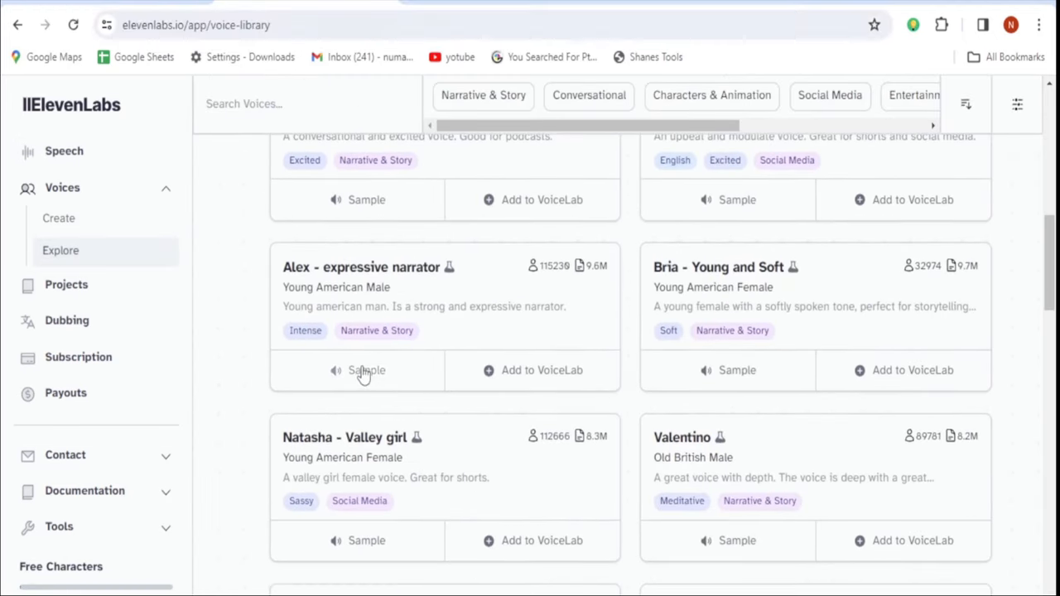
pyautogui.click(362, 371)
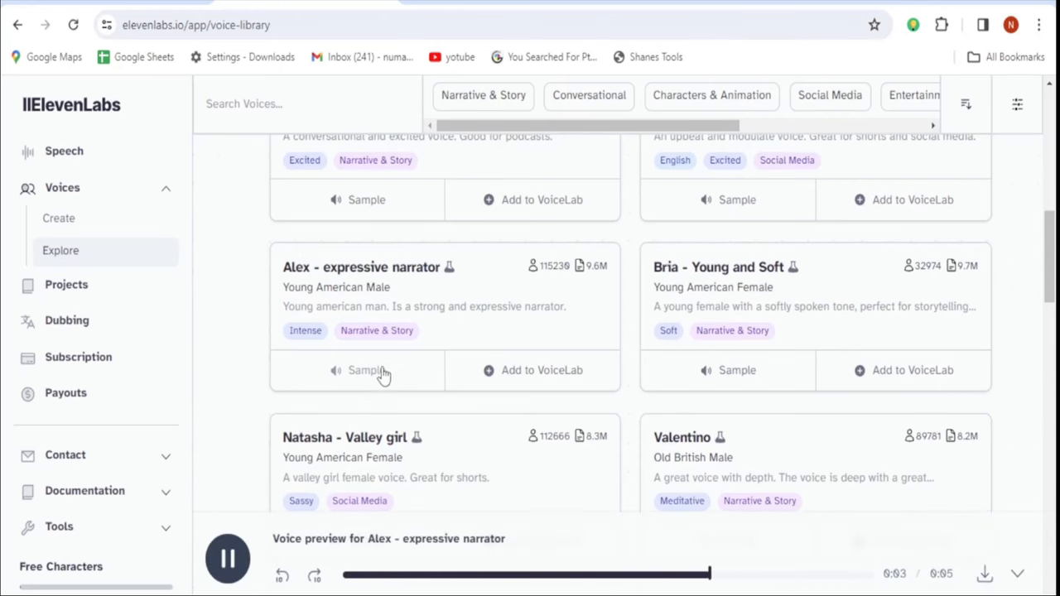
# Step: Add the Alex narrator voice to the VoiceLab and confirm
pyautogui.click(534, 371)
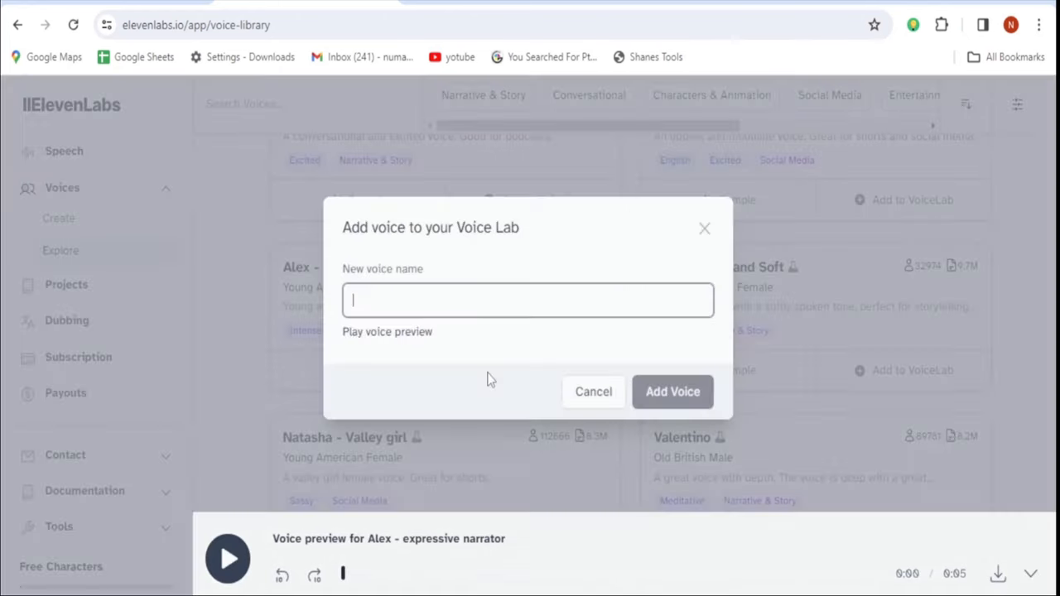
pyautogui.click(673, 391)
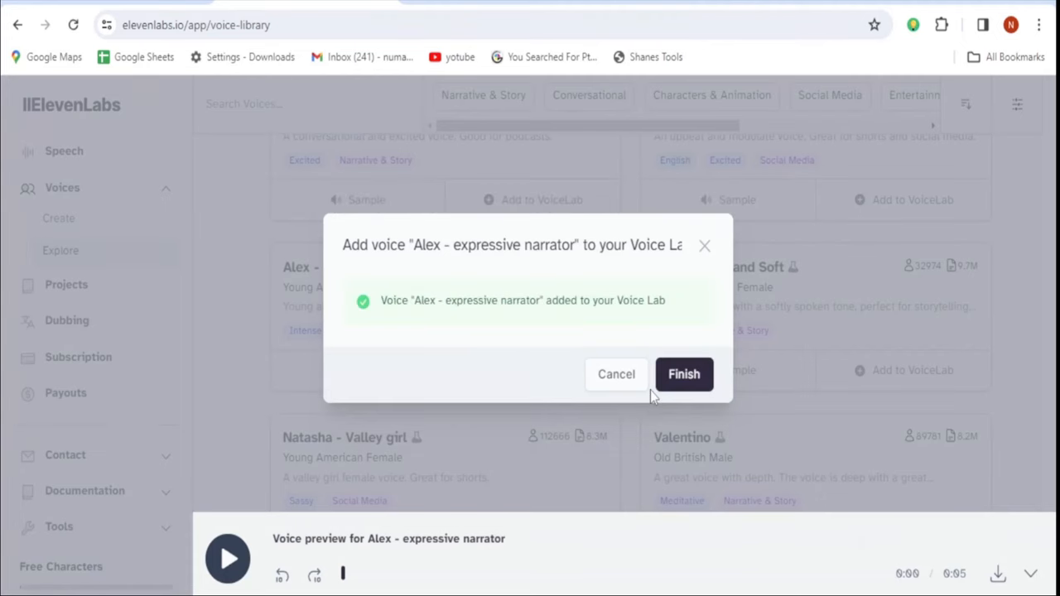
pyautogui.click(683, 374)
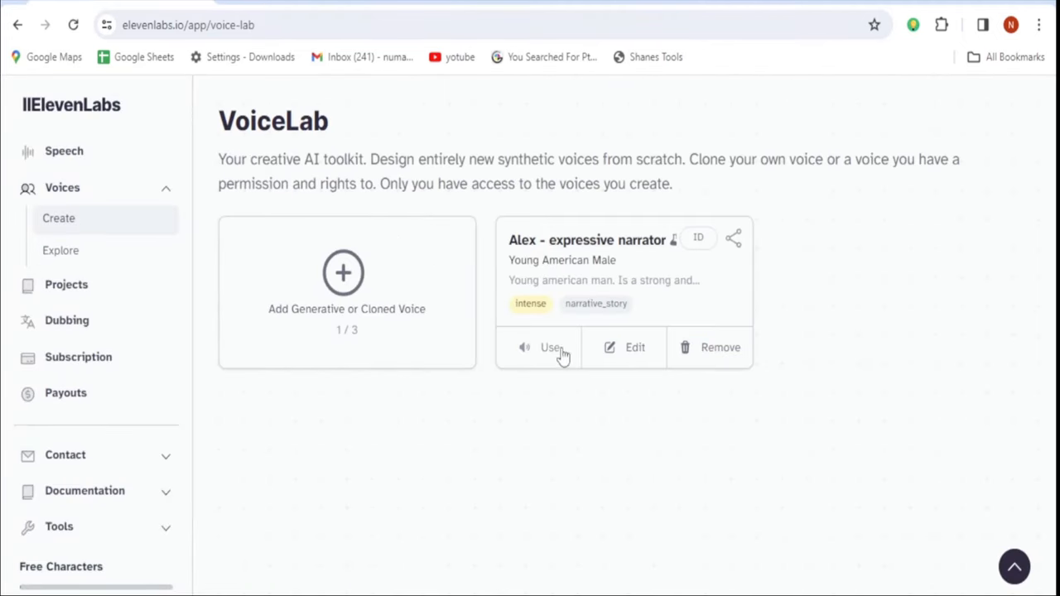
# Step: Use the Alex voice on the speech page and generate speech from the no-rain text
pyautogui.click(547, 348)
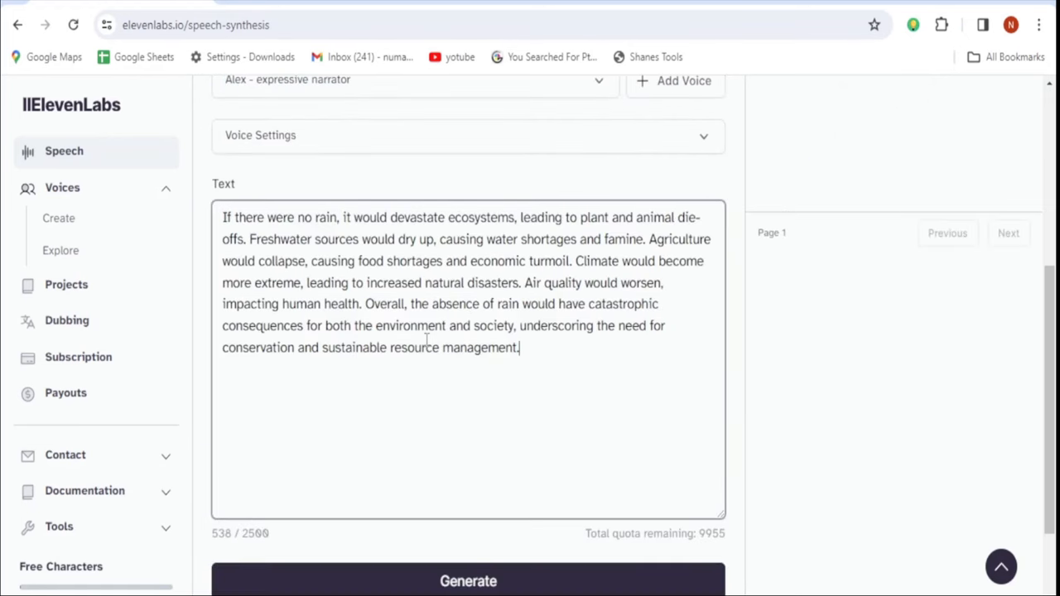
pyautogui.scroll(-3)
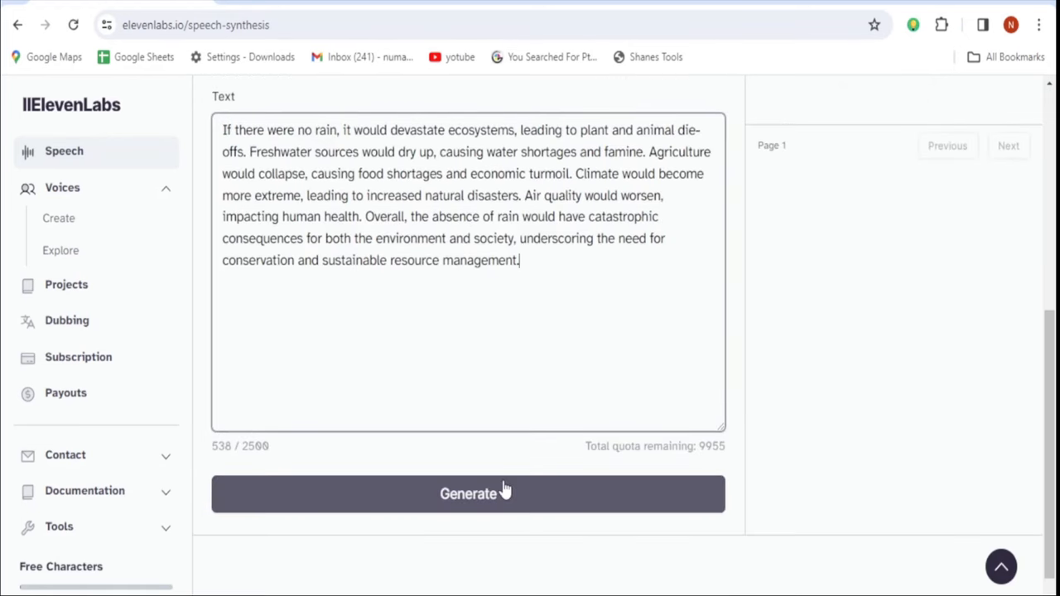
pyautogui.click(469, 494)
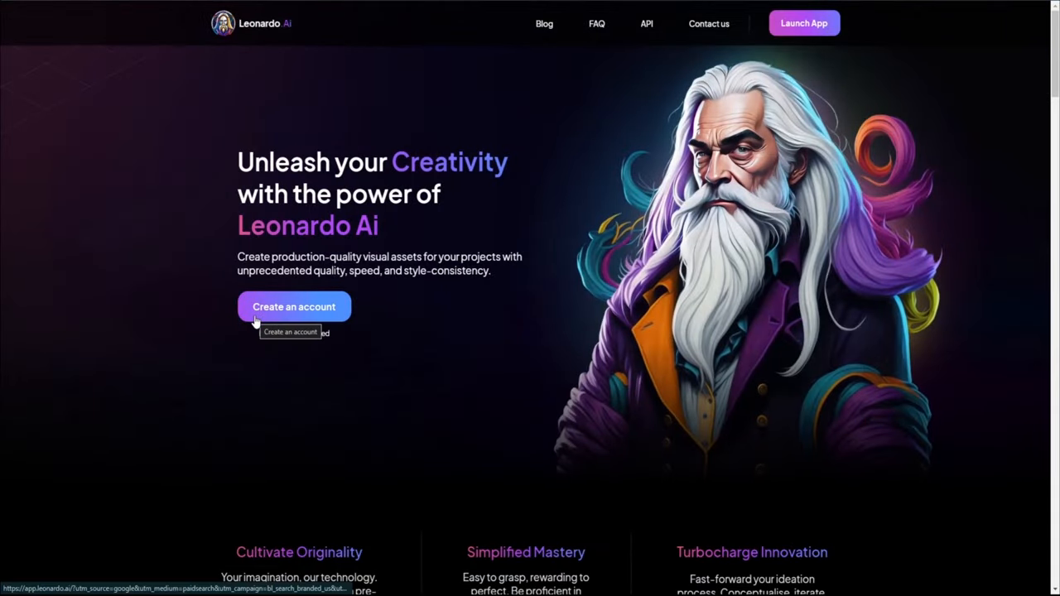
# Step: Launch the Leonardo AI app and scroll through the Recent Creations community gallery
pyautogui.click(293, 306)
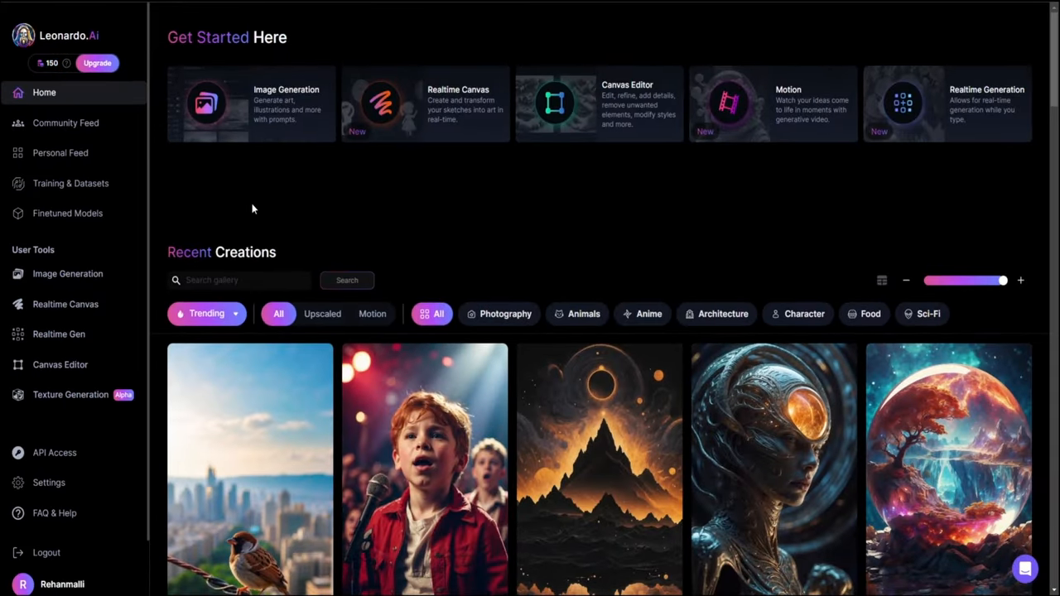
pyautogui.scroll(-3)
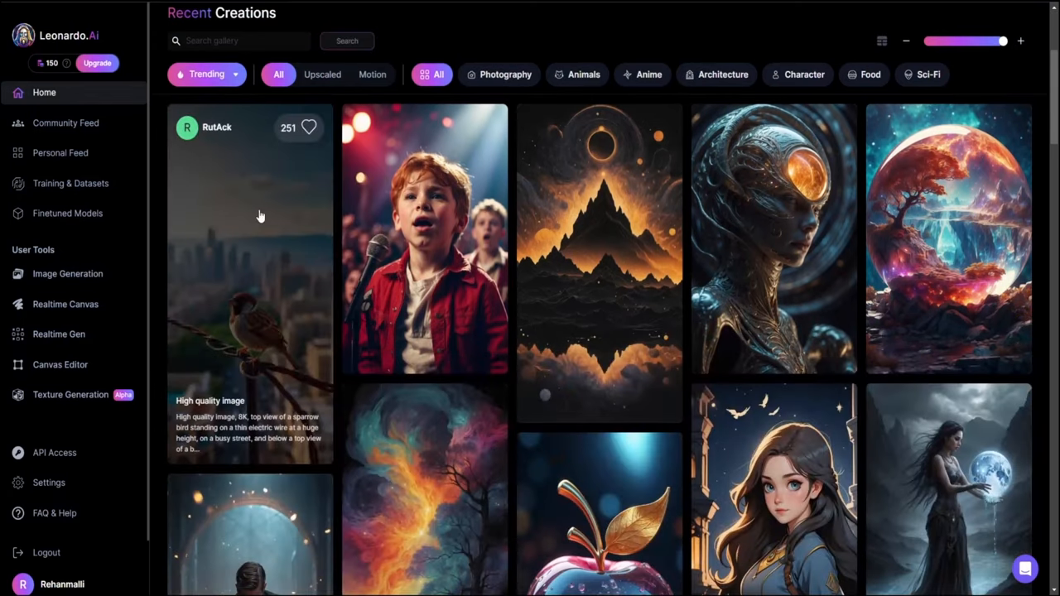
pyautogui.scroll(-3)
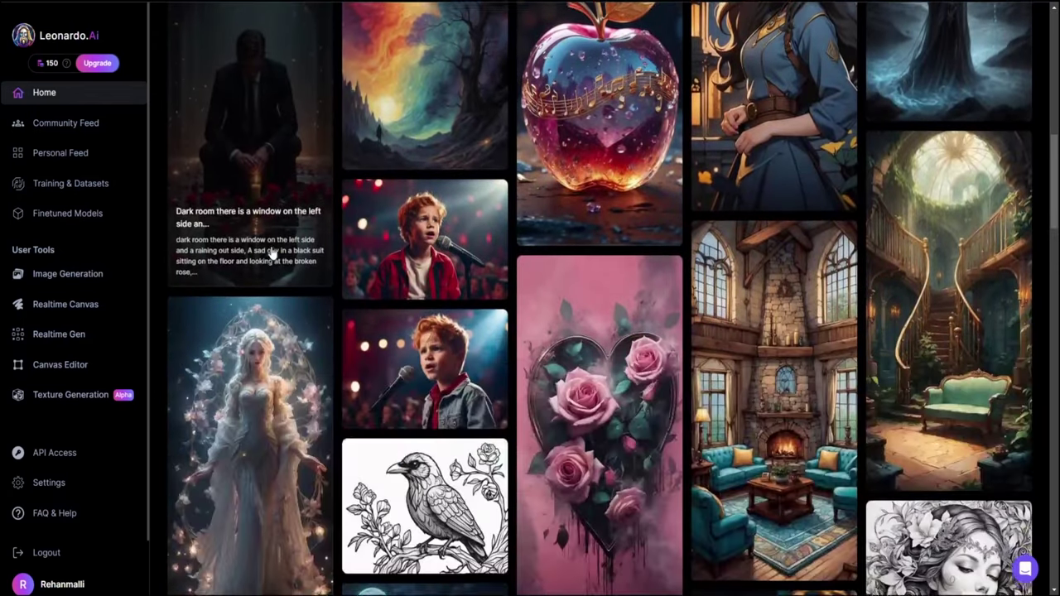
pyautogui.scroll(-3)
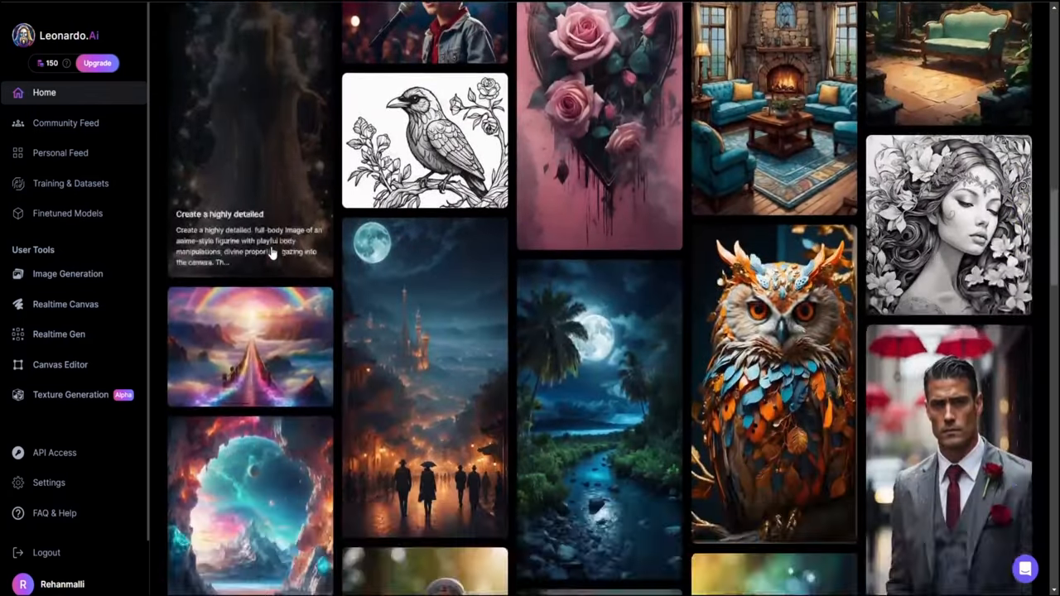
pyautogui.scroll(-3)
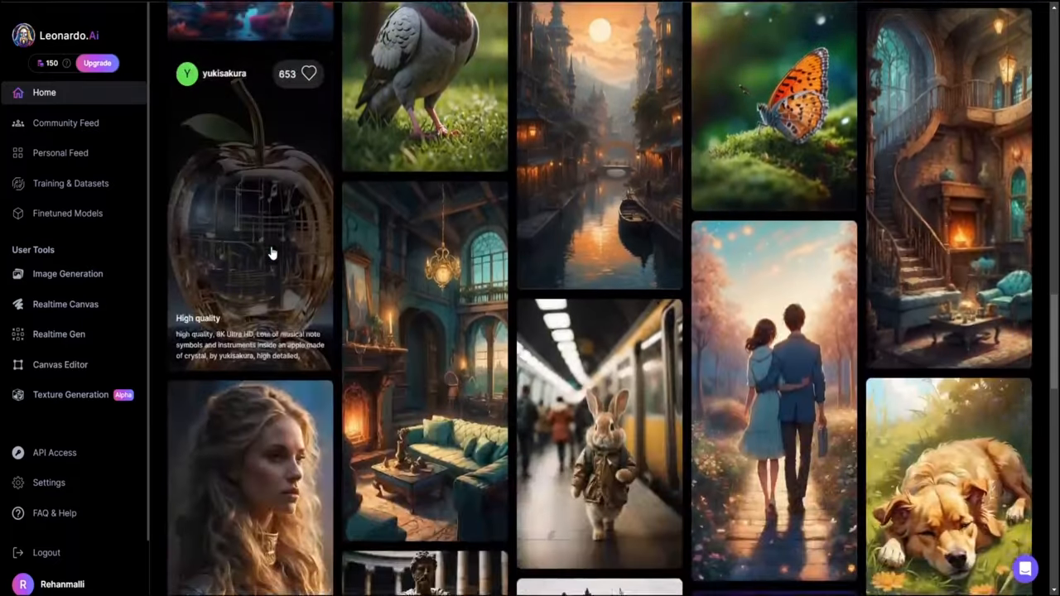
pyautogui.scroll(-3)
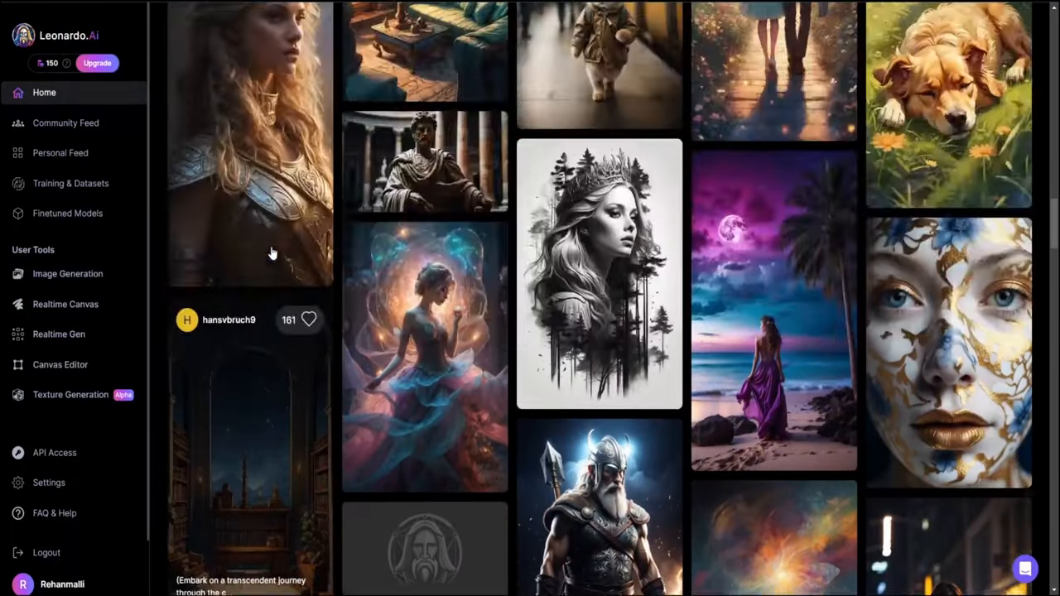
pyautogui.scroll(-3)
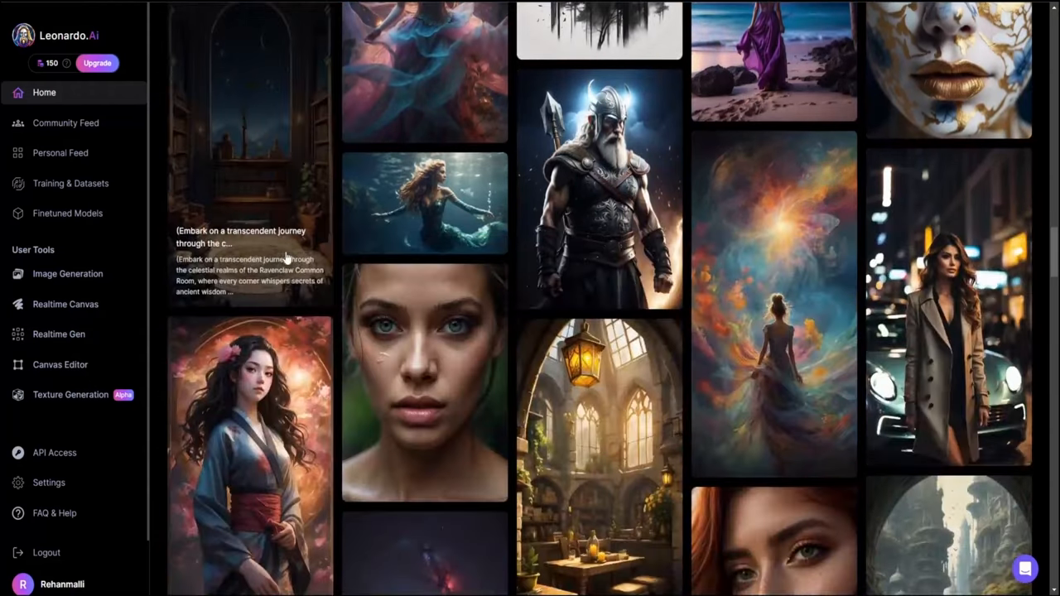
# Step: In Image Generation, reuse 'what if there is no rain in world' and generate four images
pyautogui.click(66, 273)
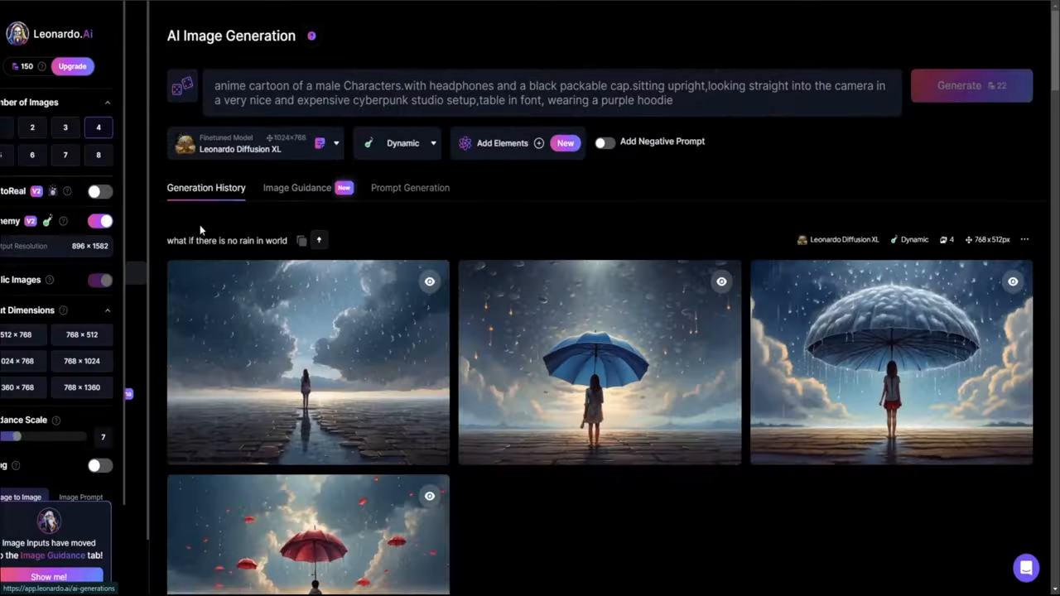
pyautogui.click(83, 319)
pyautogui.write('what if there is no rain in world')
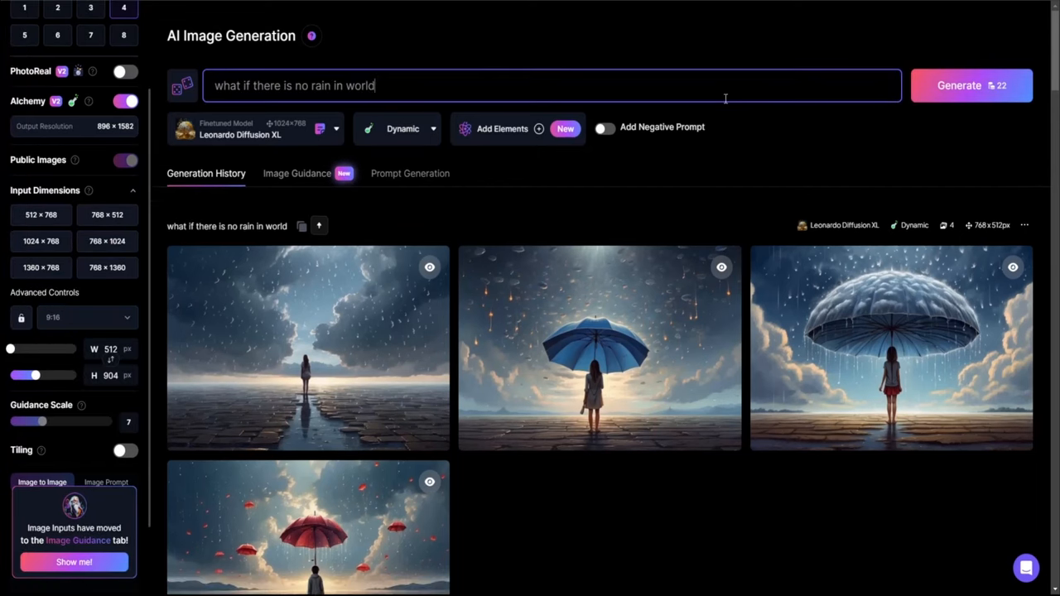
pyautogui.click(968, 86)
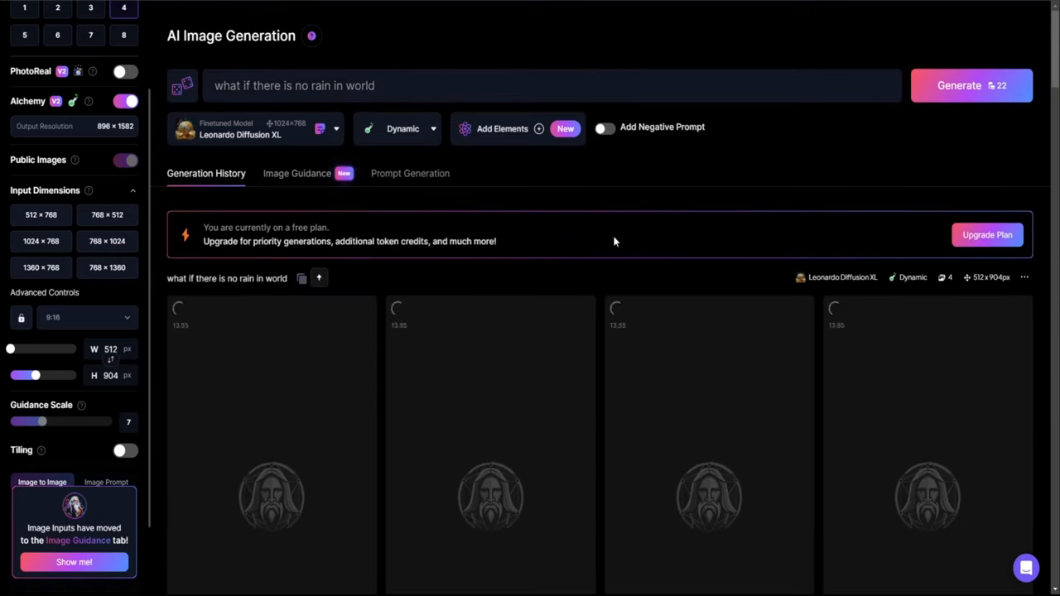
pyautogui.scroll(-3)
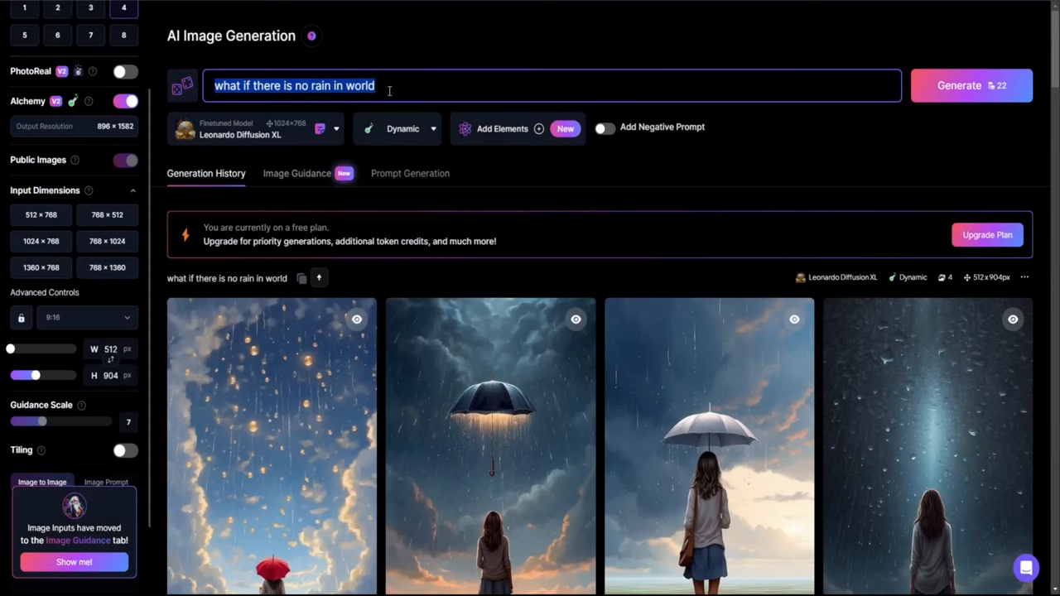
# Step: Generate images from 'rain, trees, dry earth, barren land, vector style' and return to Home
pyautogui.write('rain, trees, dry earth, barren land, vector style')
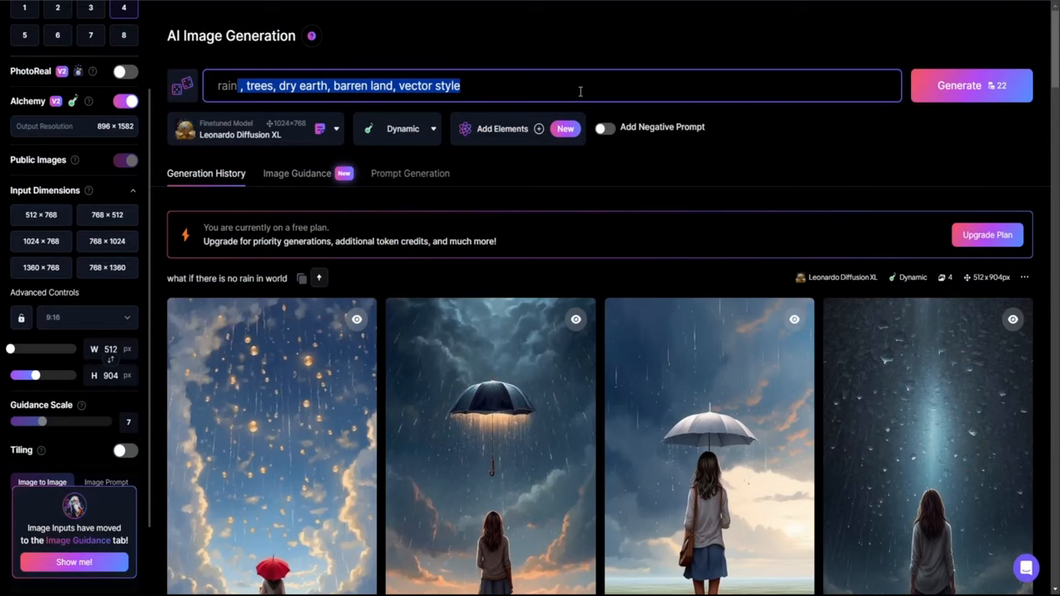
pyautogui.click(957, 86)
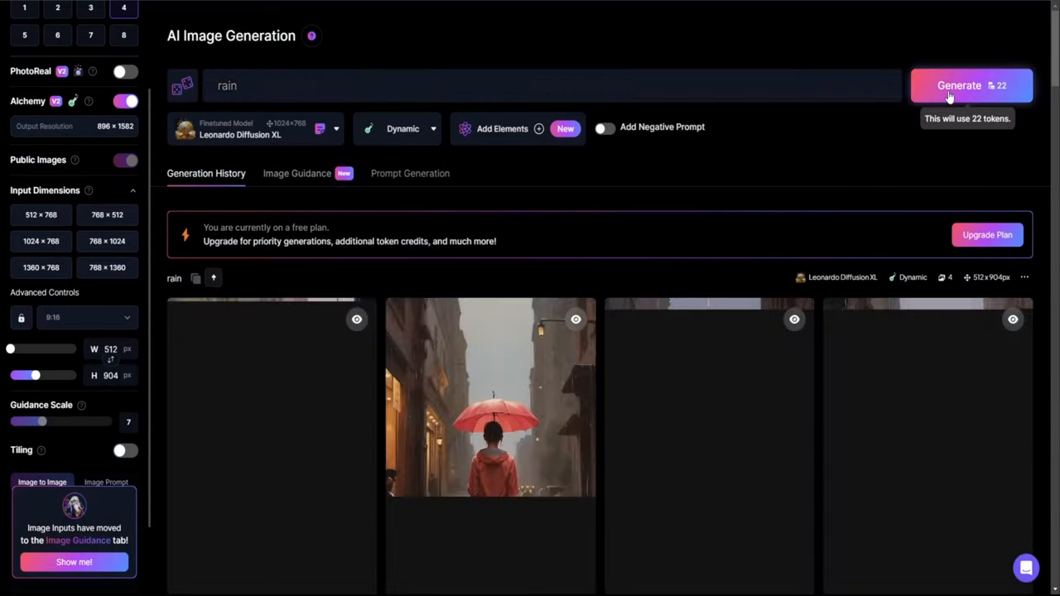
pyautogui.scroll(-3)
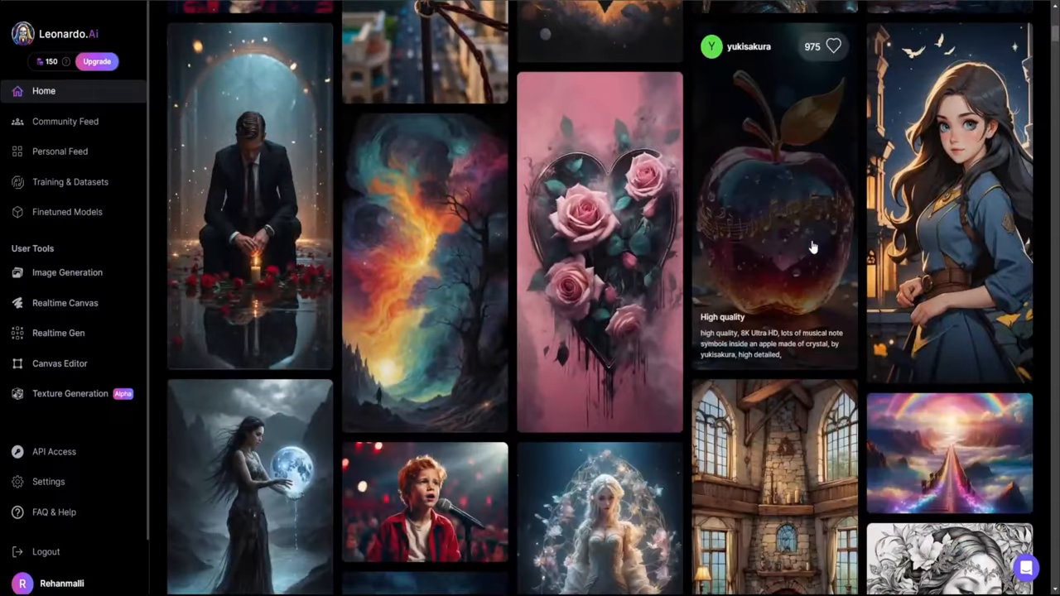
# Step: Scroll further down the Home feed before switching to the CapCut project
pyautogui.scroll(-3)
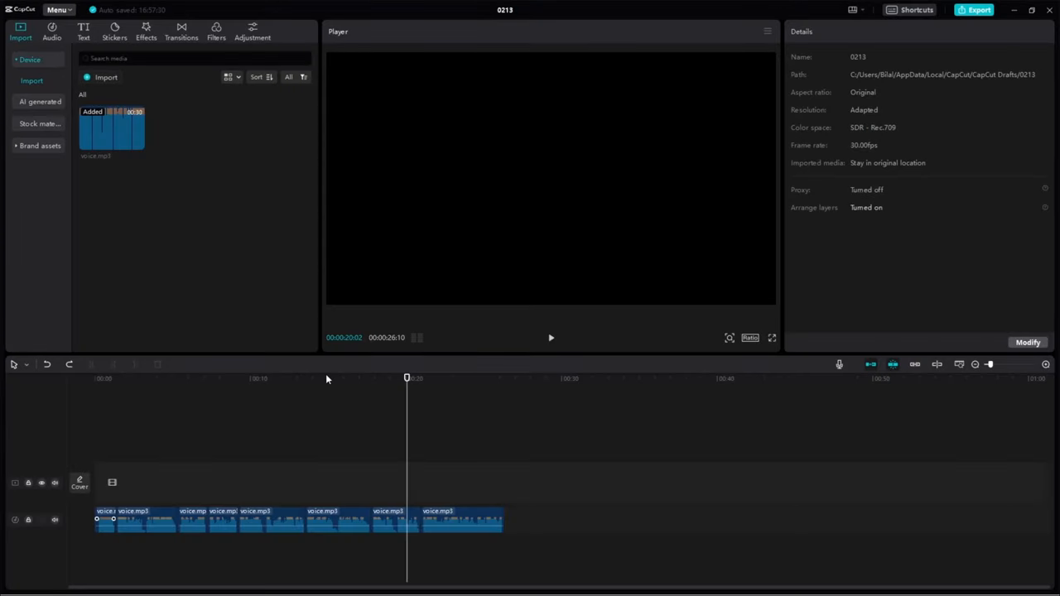
# Step: Import the downloaded Leonardo images and lay them on the timeline above the voiceover clips
pyautogui.click(105, 78)
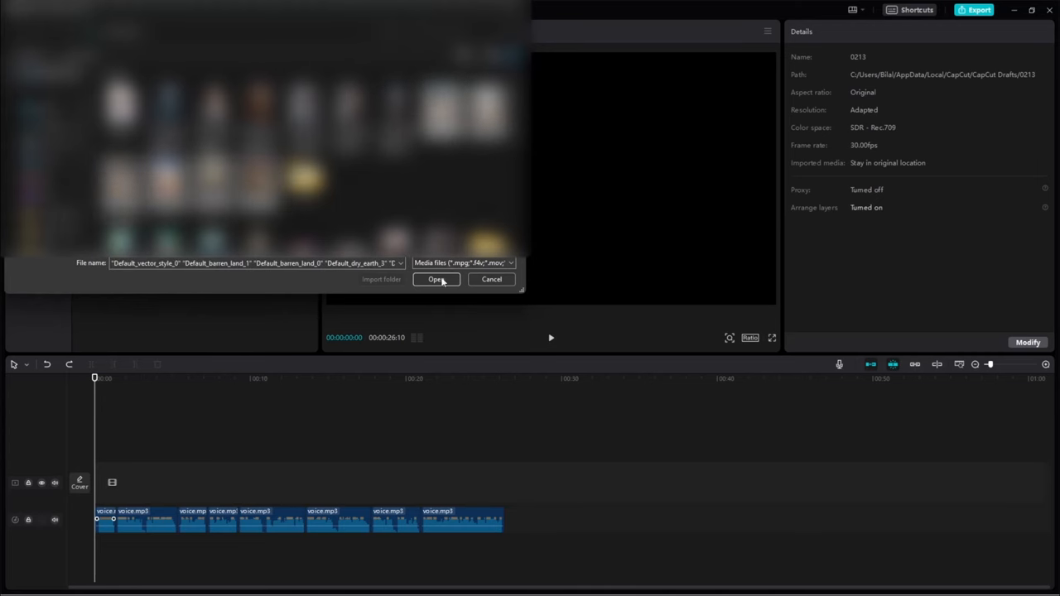
pyautogui.click(436, 279)
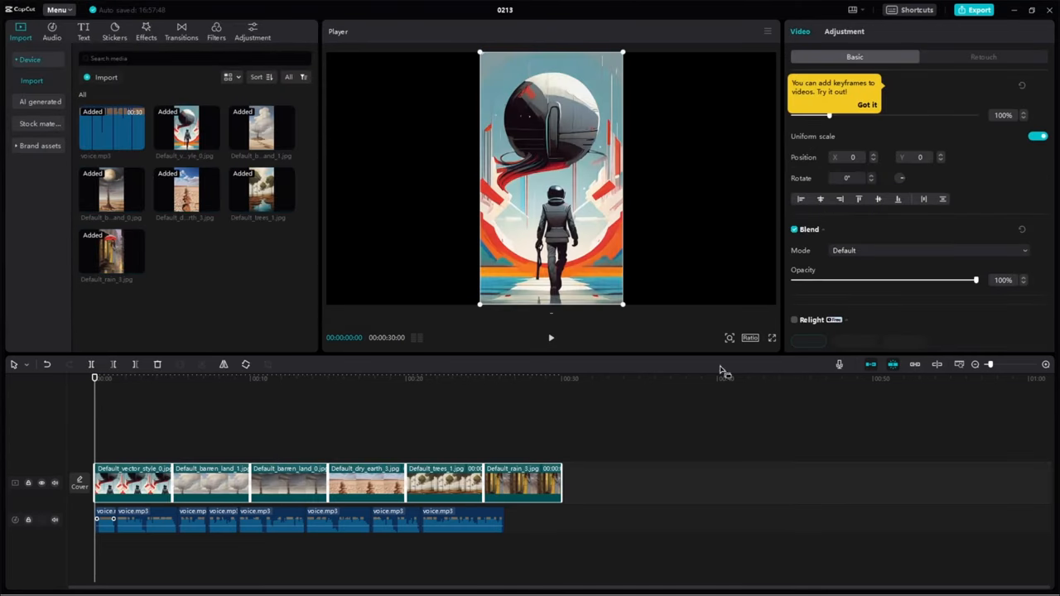
pyautogui.click(749, 338)
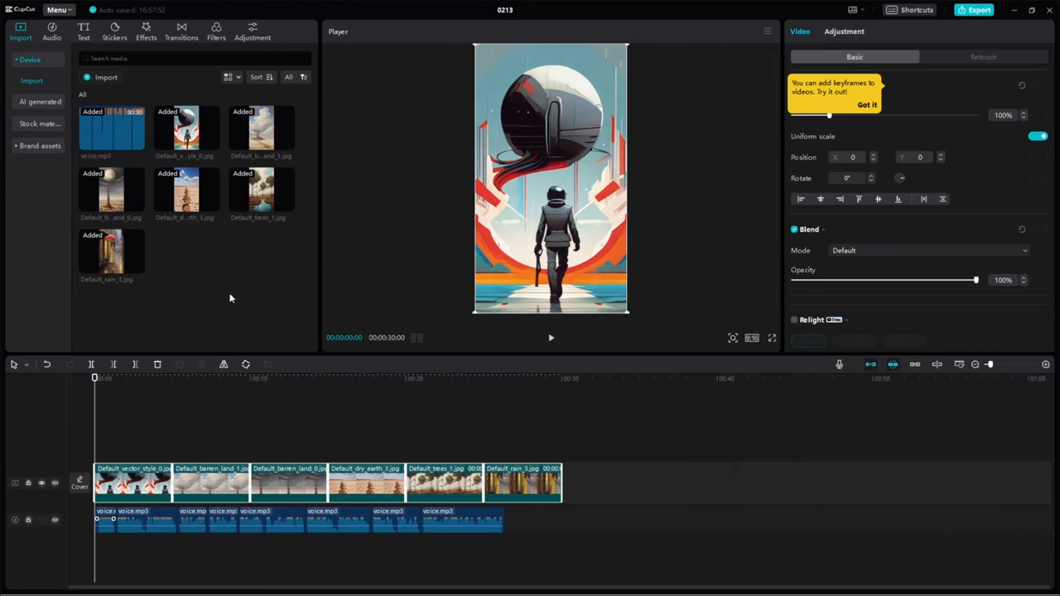
pyautogui.moveTo(138, 267)
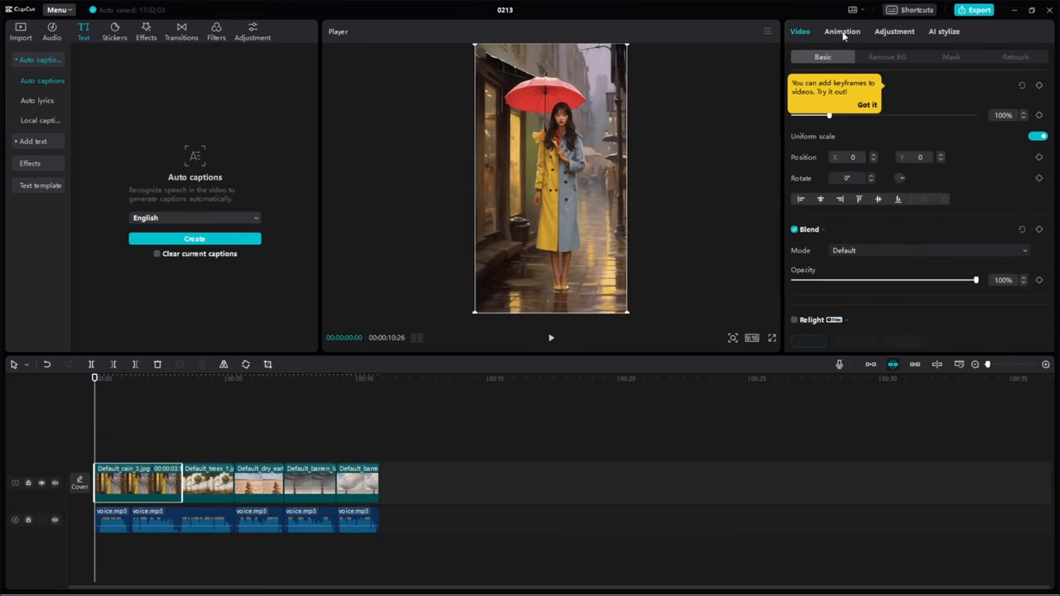
# Step: Apply Combo animation presets to the image clips and create auto captions from the voiceover
pyautogui.click(842, 33)
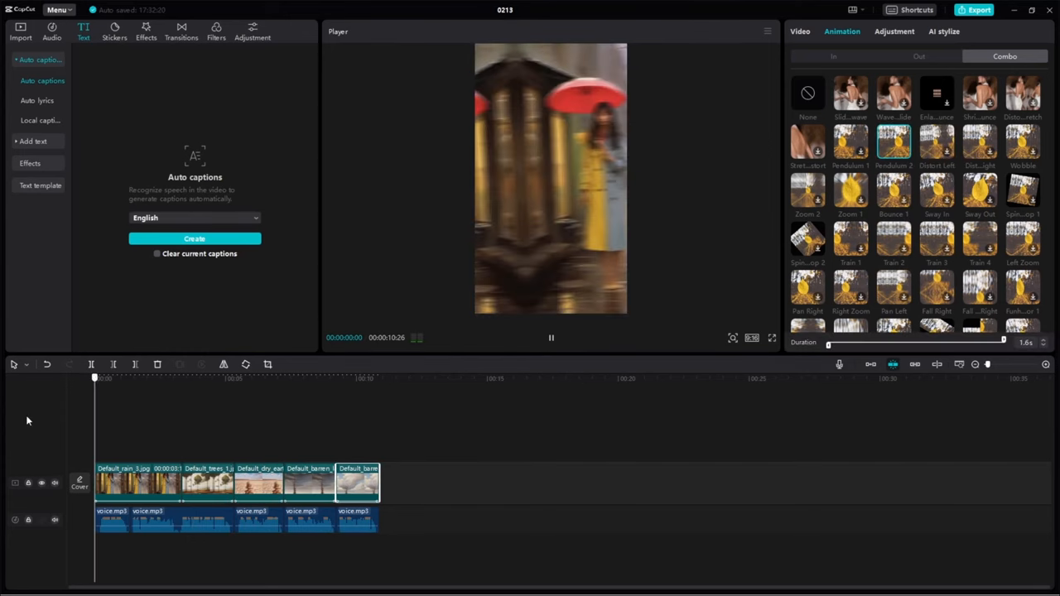
pyautogui.click(194, 239)
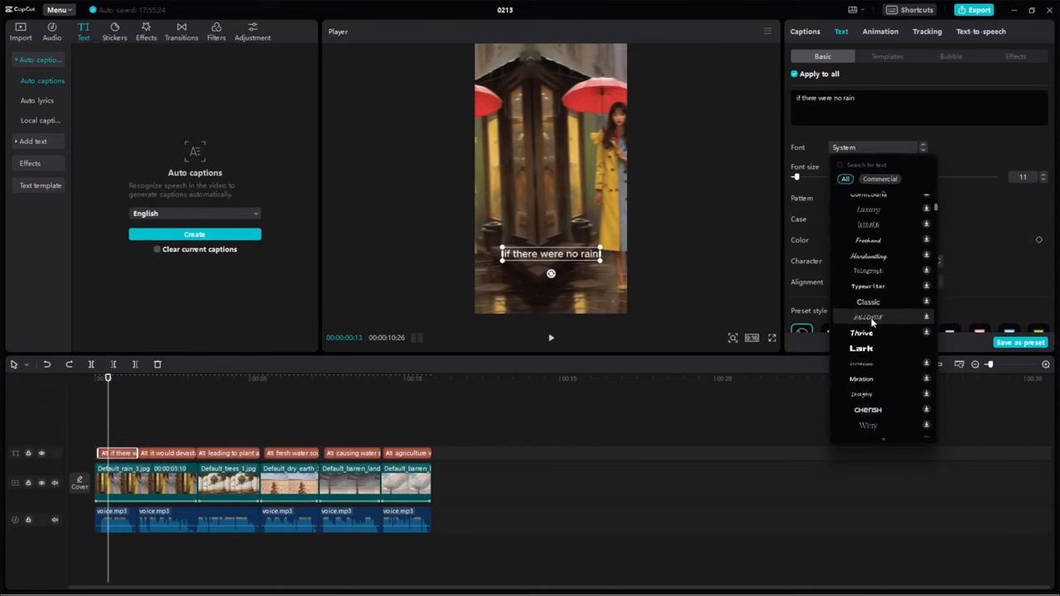
# Step: Give the captions a bold uppercase font and a ready-made text template
pyautogui.click(868, 317)
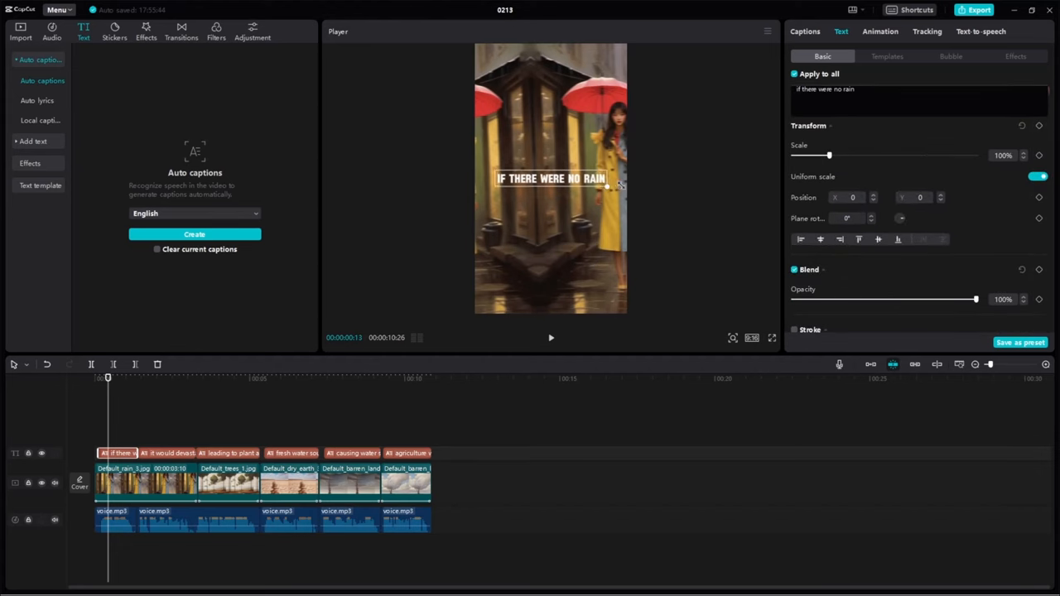
pyautogui.click(888, 57)
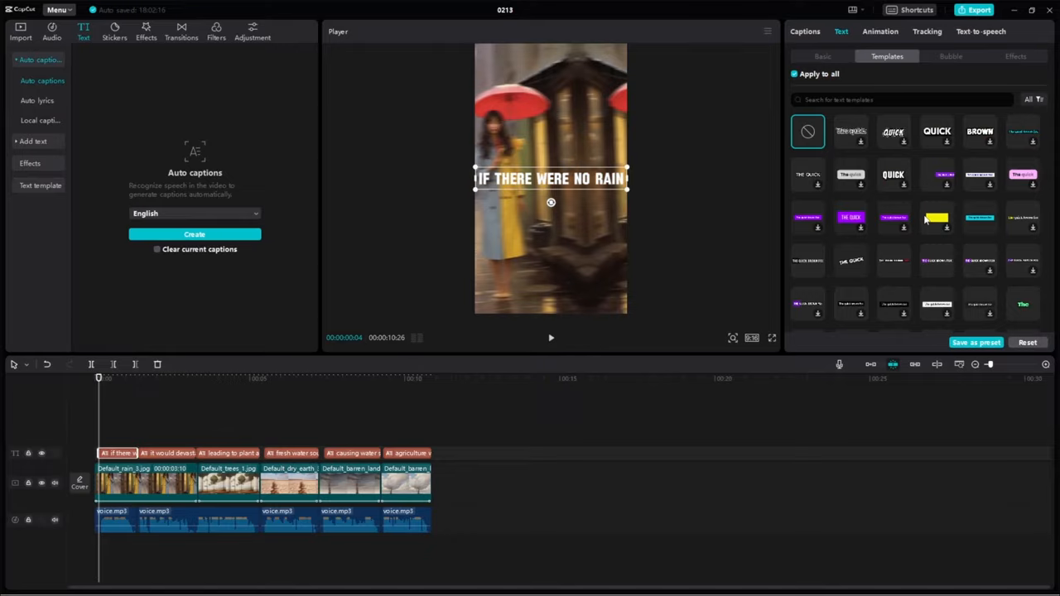
pyautogui.scroll(-3)
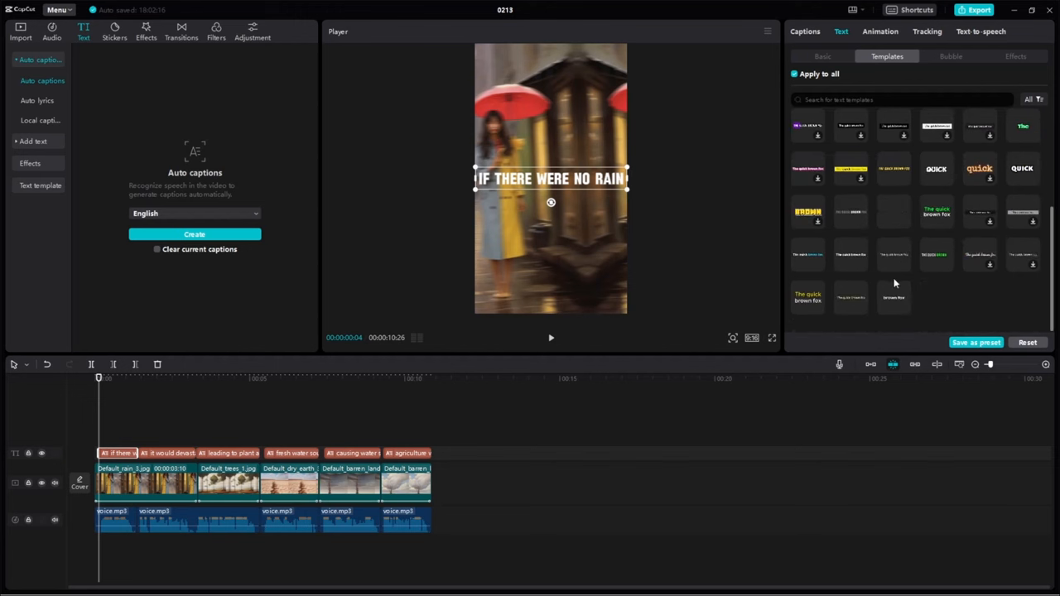
pyautogui.click(938, 255)
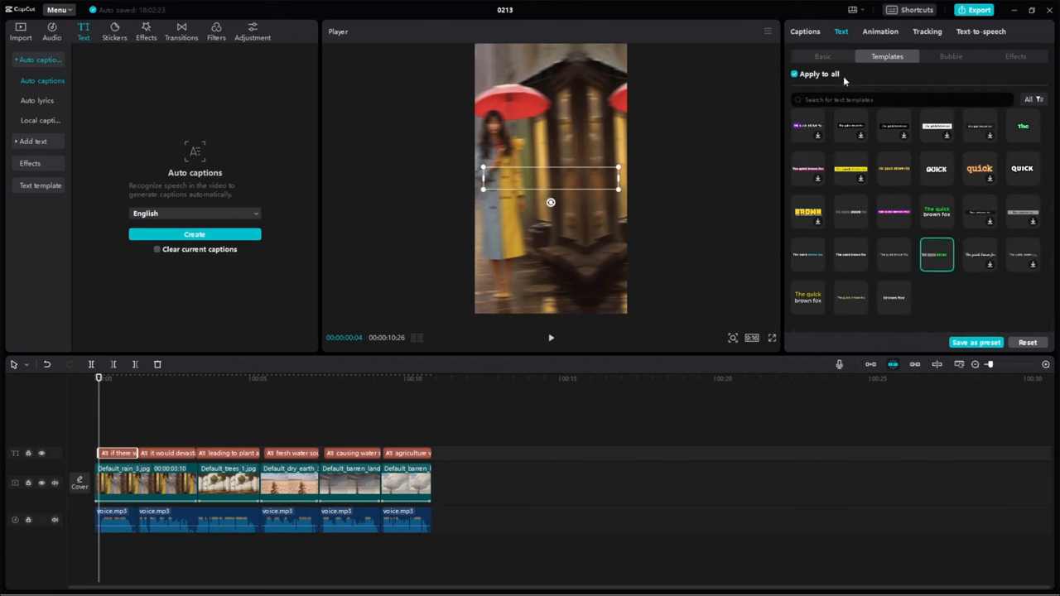
# Step: Apply the style to every caption and tune the glow intensity and range
pyautogui.click(821, 57)
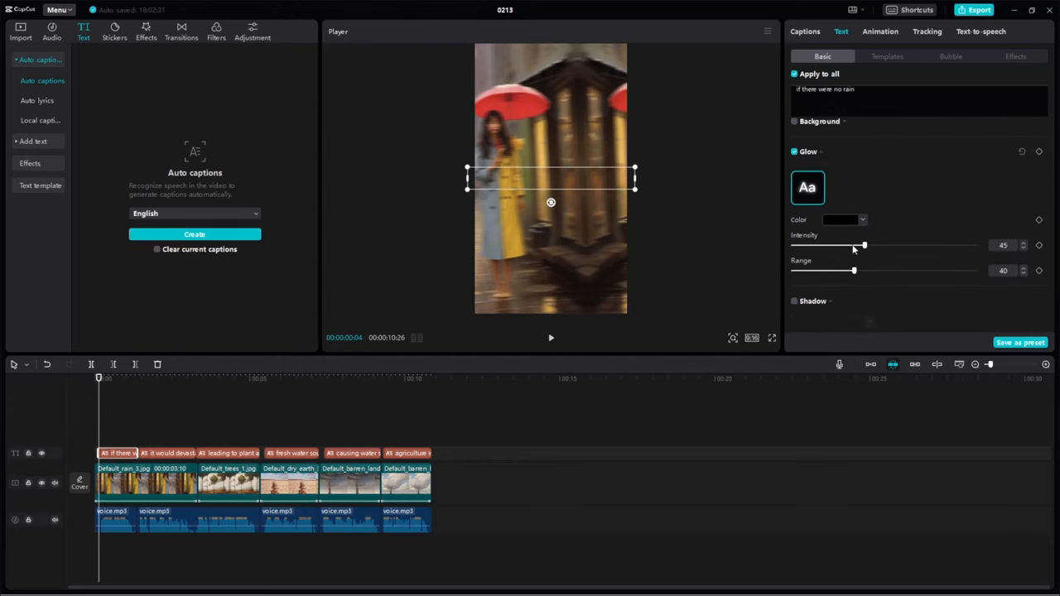
pyautogui.click(19, 33)
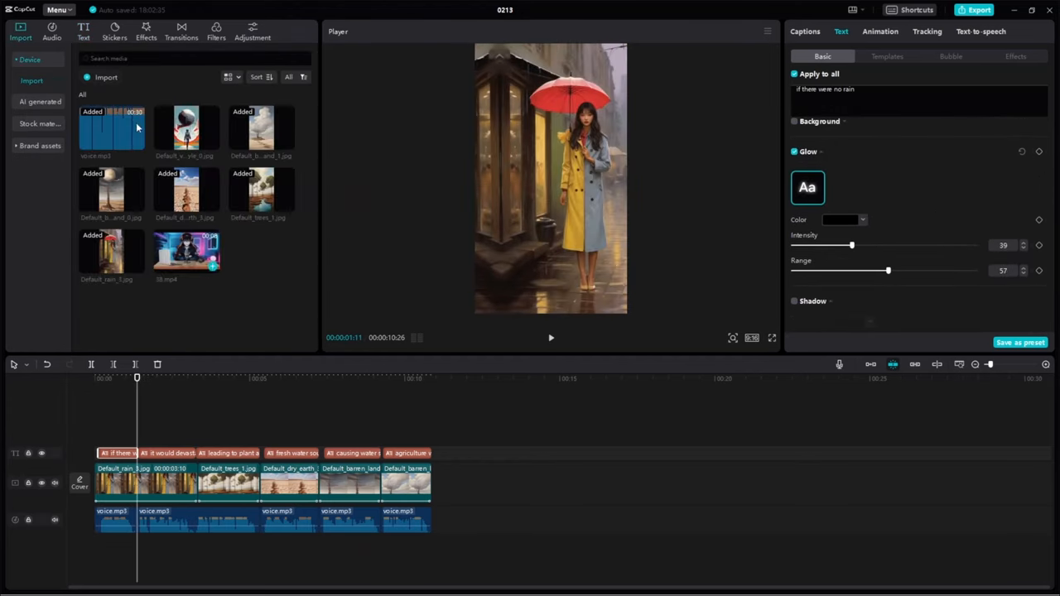